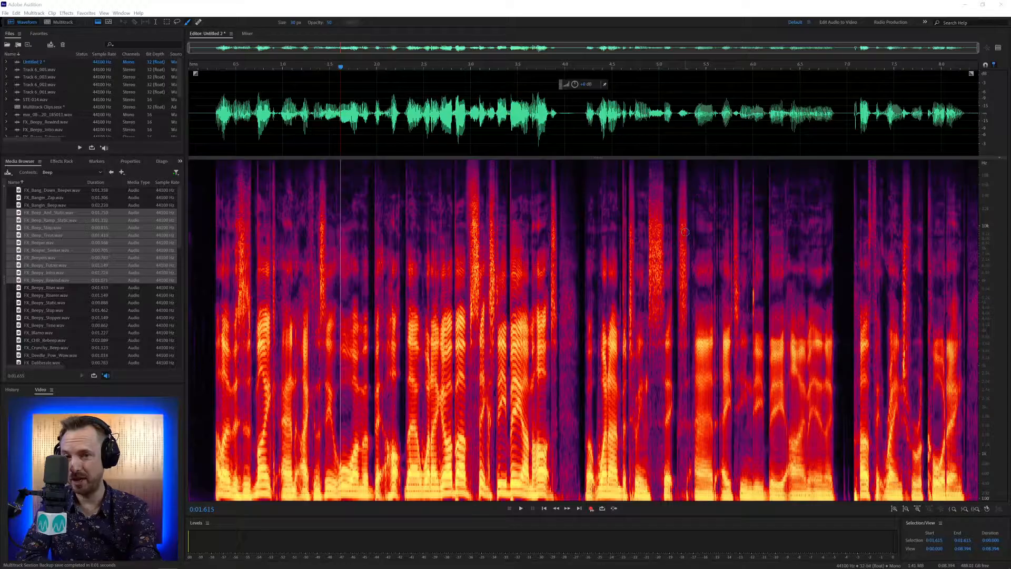
mouse_move(760, 125)
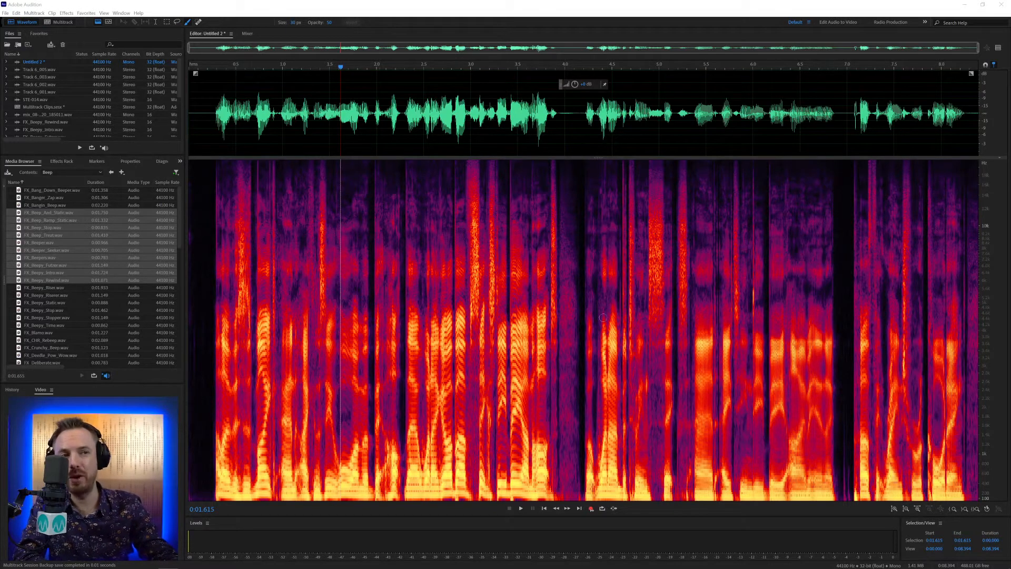
mouse_move(445, 208)
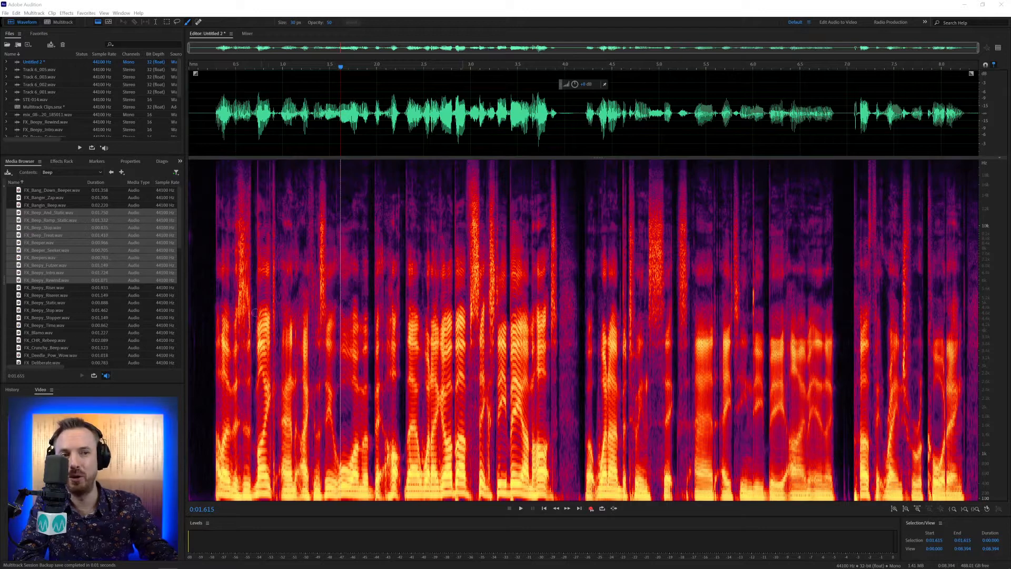
mouse_move(414, 212)
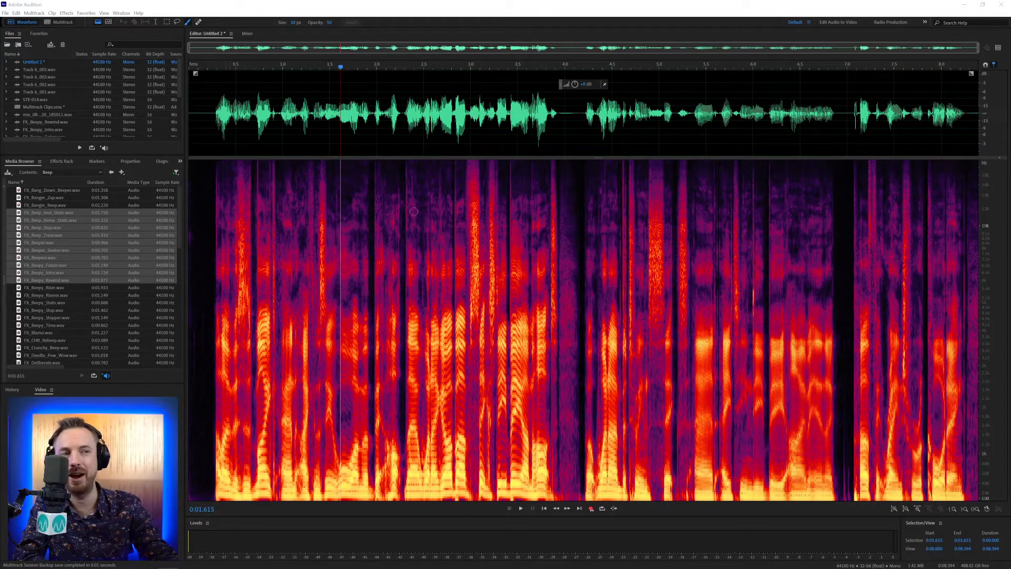
mouse_move(450, 220)
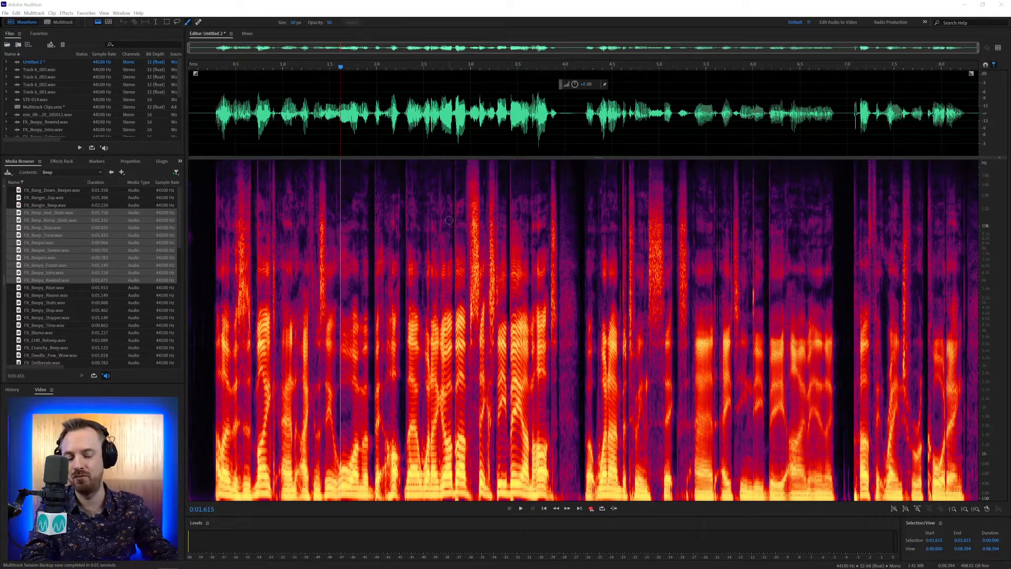
mouse_move(421, 237)
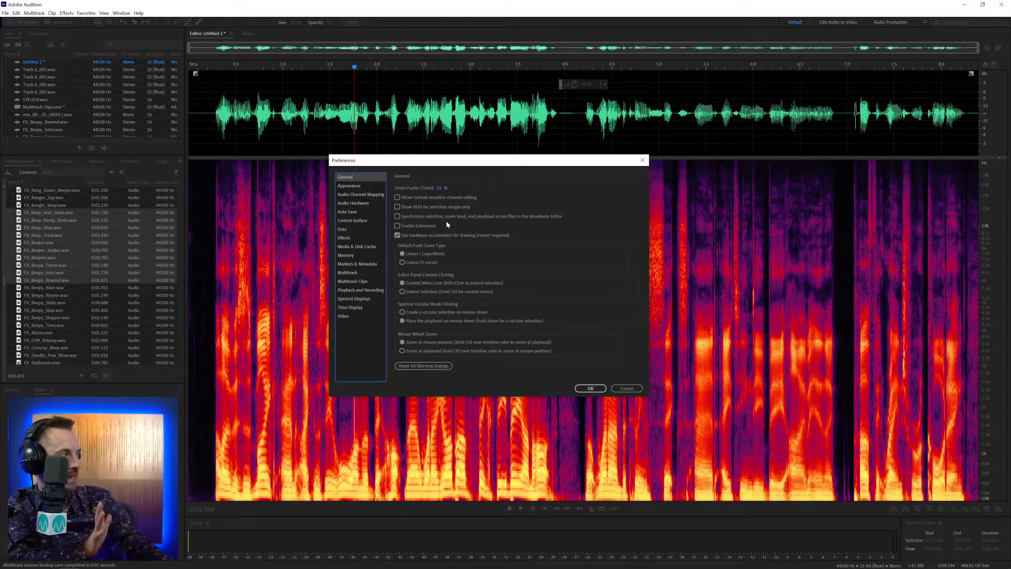
Switch the spectrogram windowing function to Blackman in Spectral Displays preferences.
left_click(354, 298)
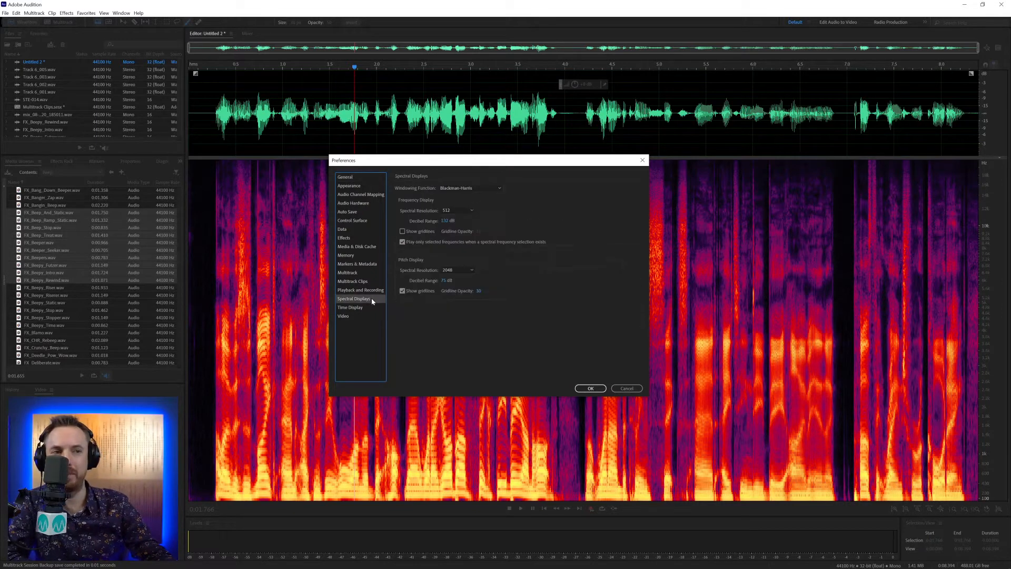
mouse_move(444, 298)
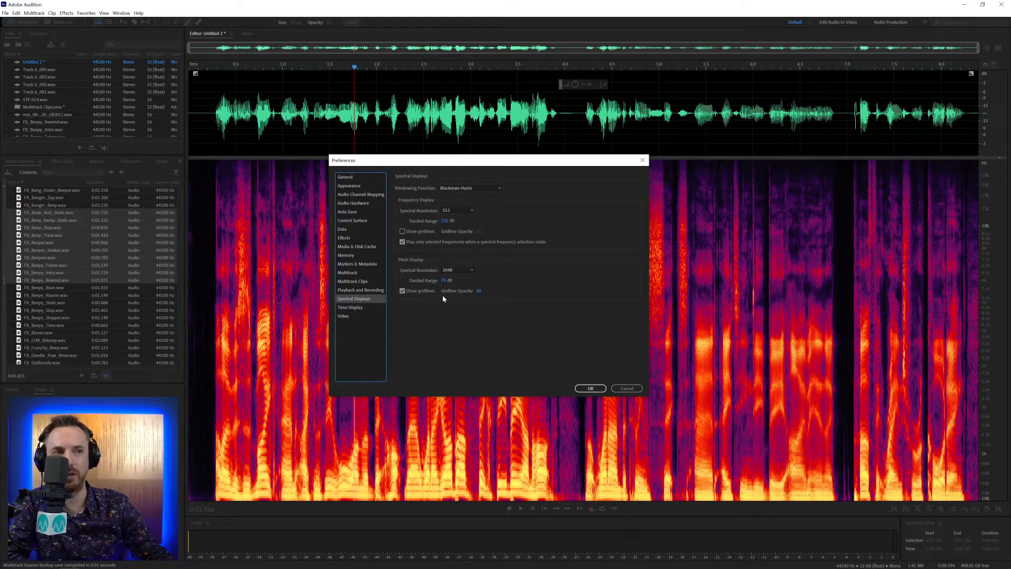
mouse_move(452, 194)
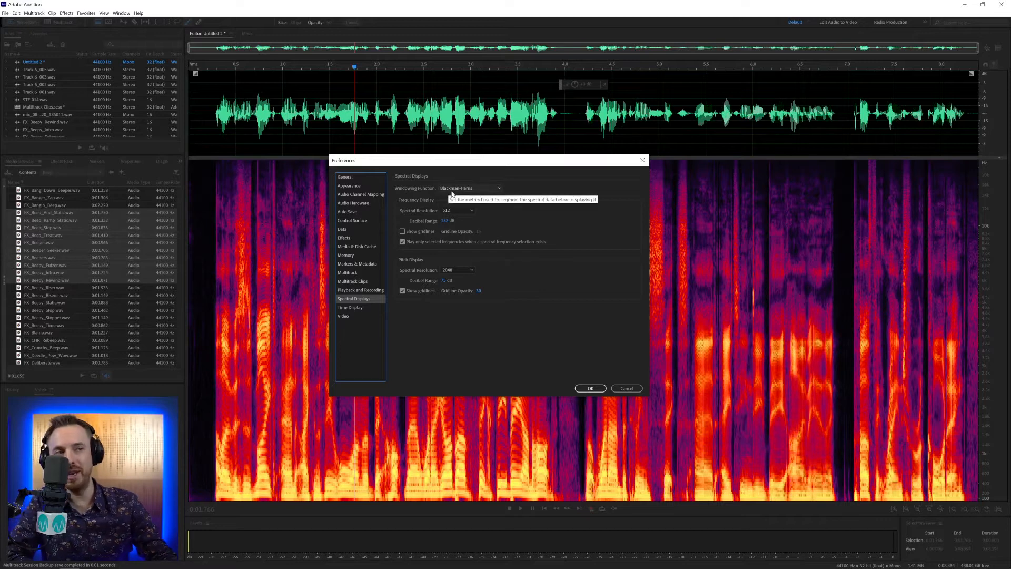
left_click(470, 187)
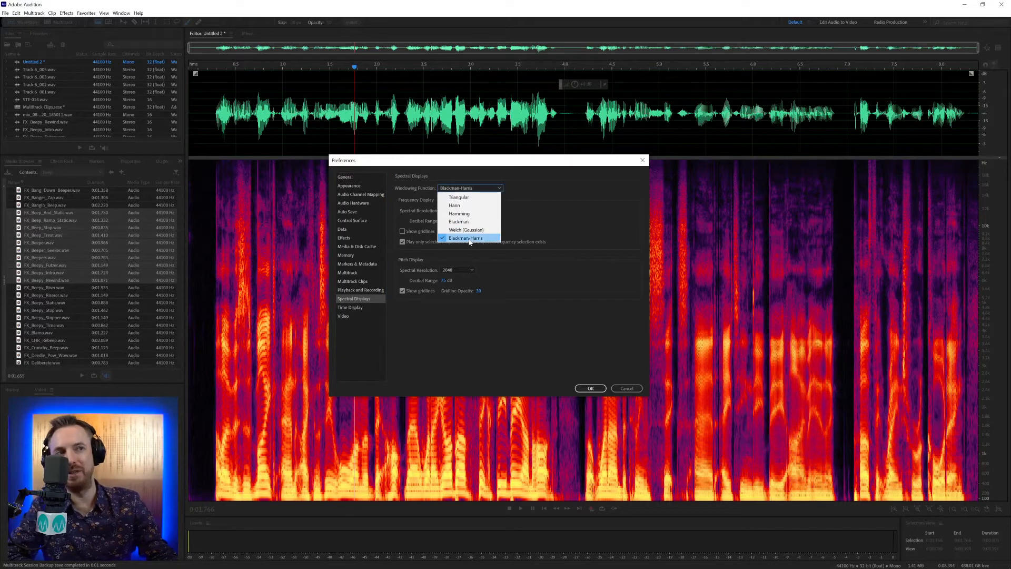
left_click(458, 221)
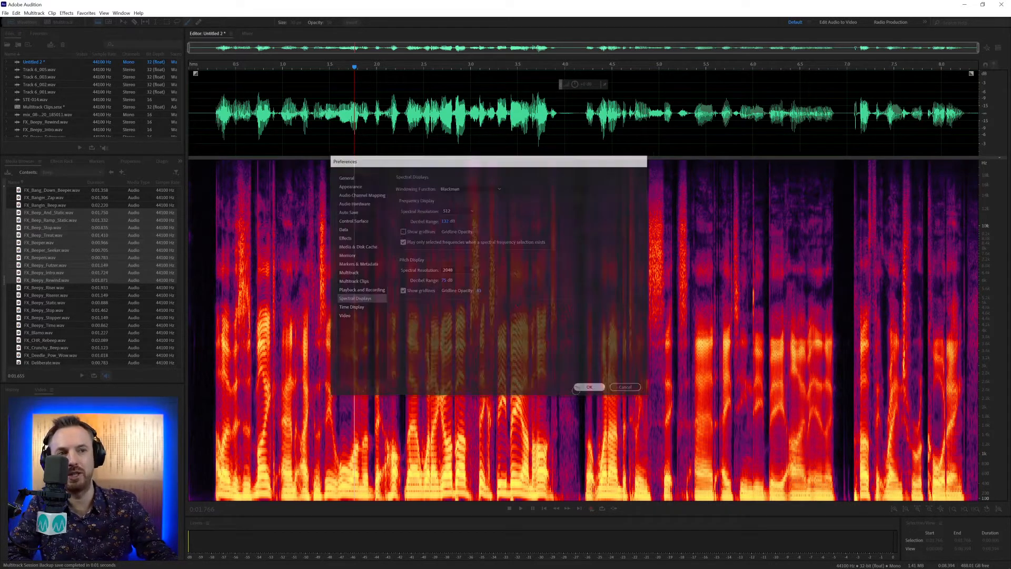
left_click(345, 177)
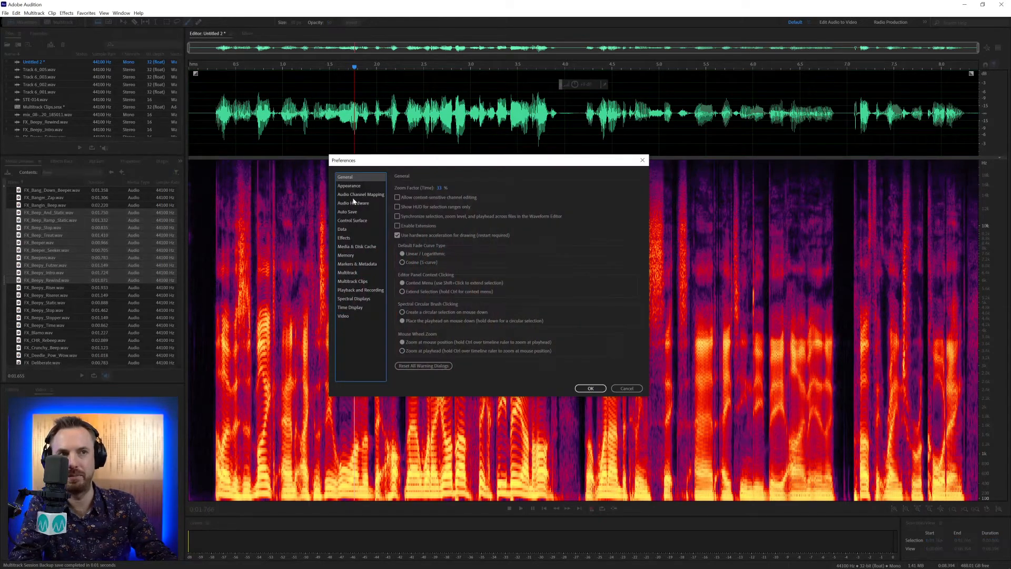
Try Hamming windowing, then set the windowing function back to Blackman-Harris.
left_click(354, 298)
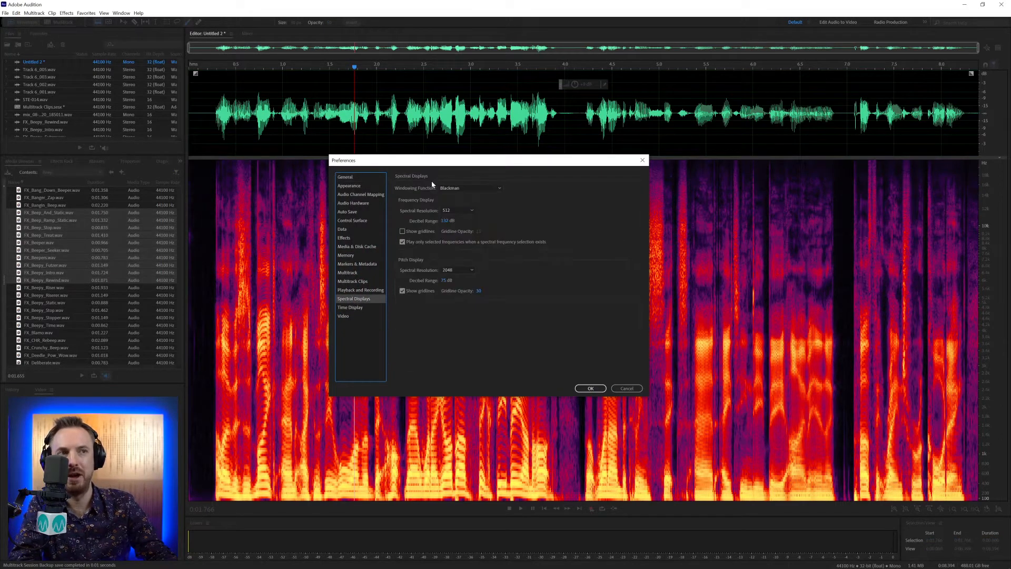
left_click(471, 188)
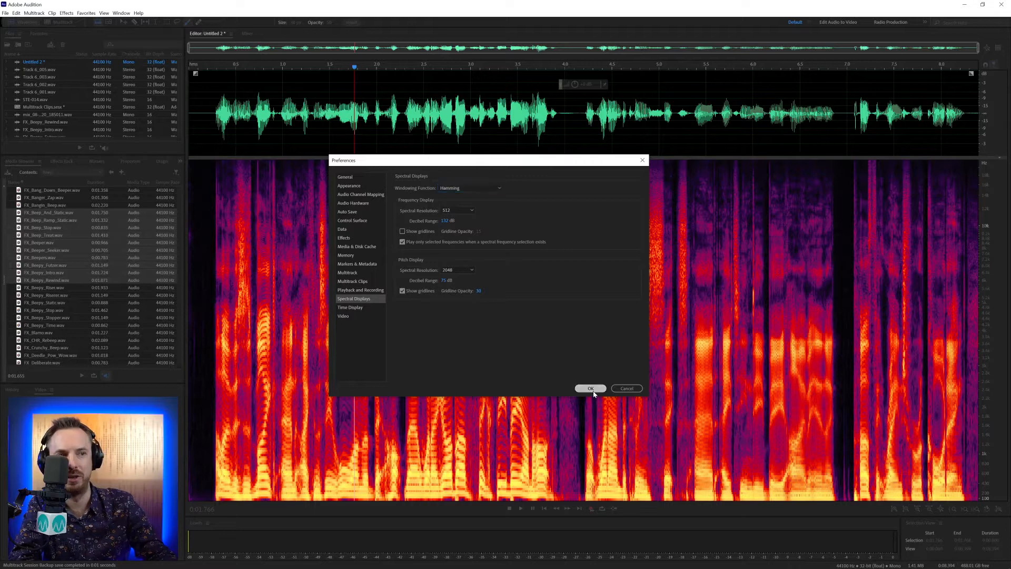
left_click(345, 177)
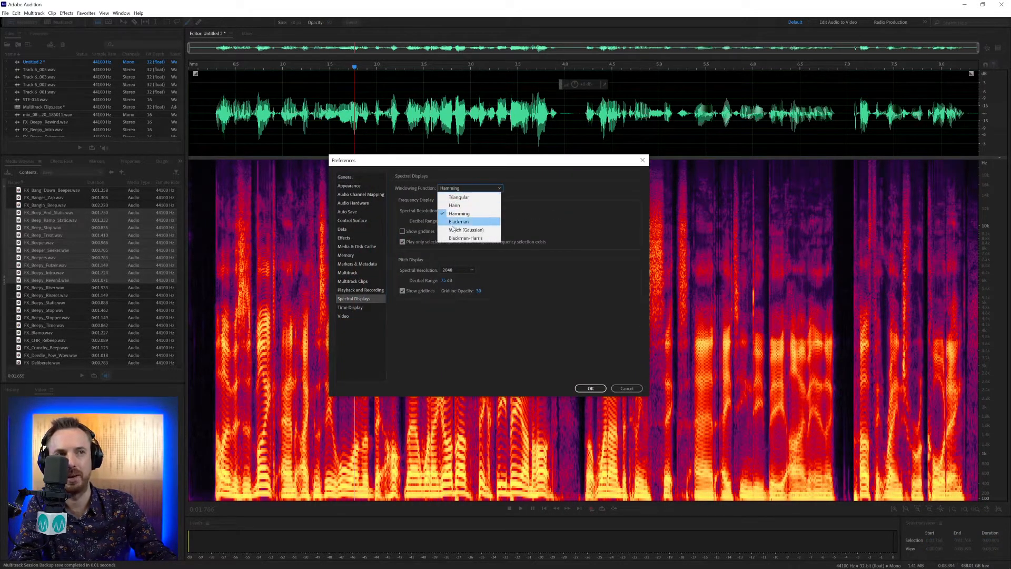
left_click(464, 237)
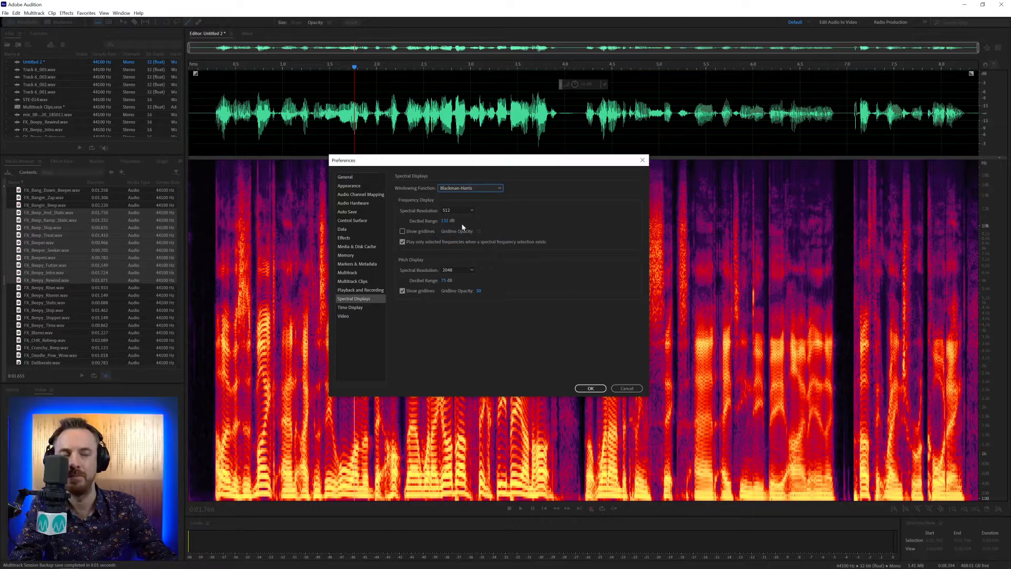
Try frequency-display spectral resolution 32 and 4096, then set it back to 512.
left_click(456, 211)
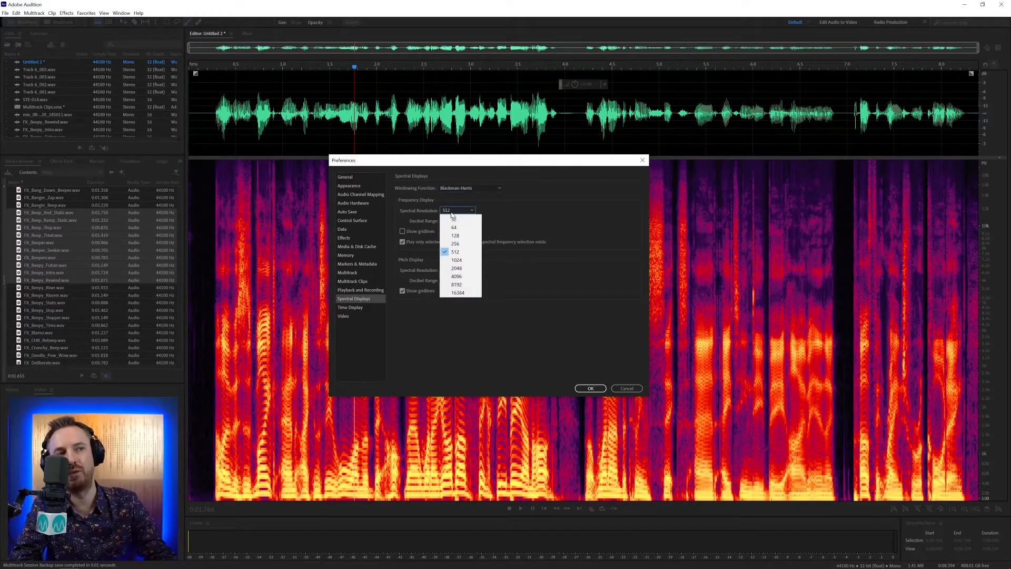
left_click(453, 219)
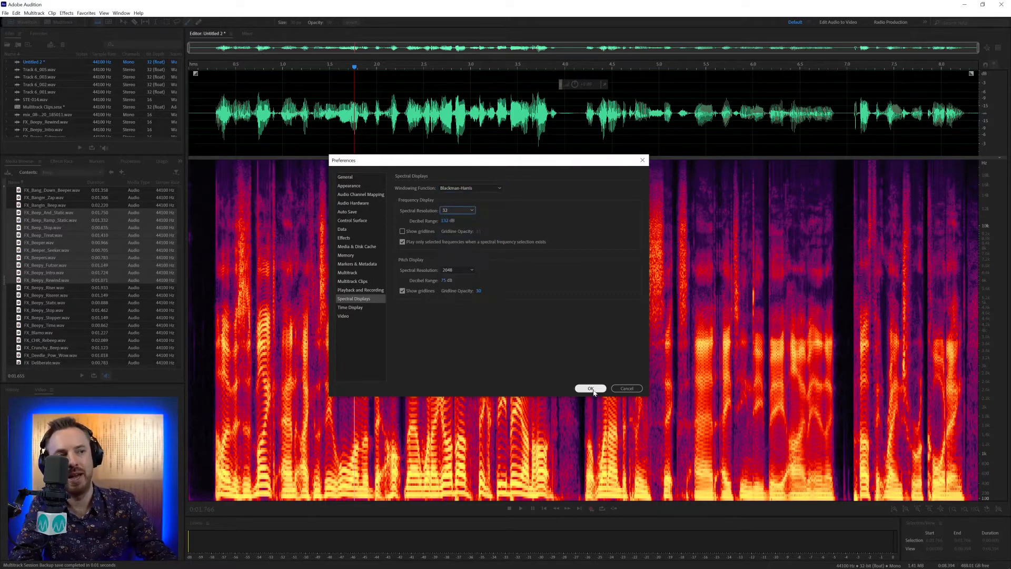
left_click(589, 388)
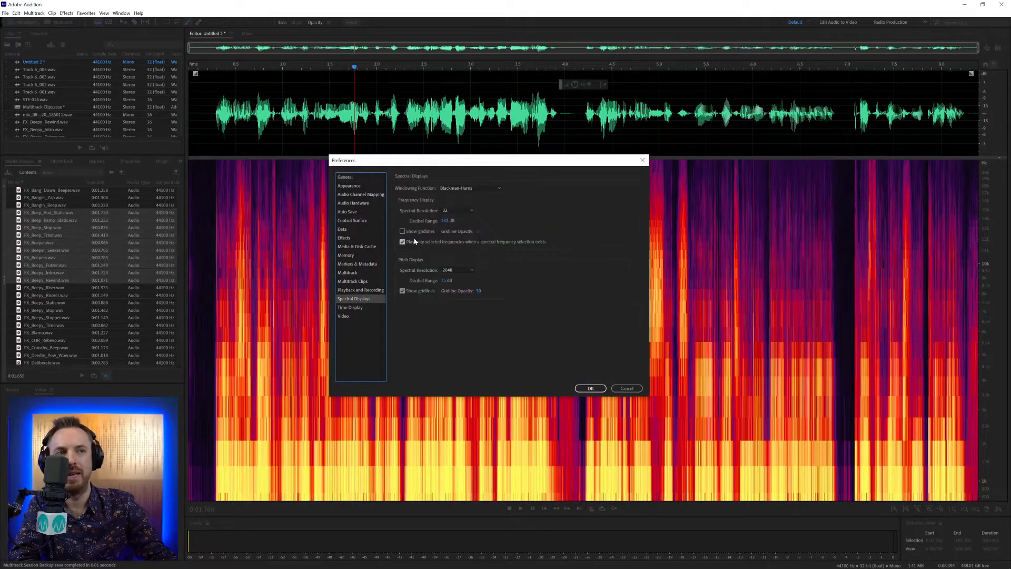
left_click(459, 210)
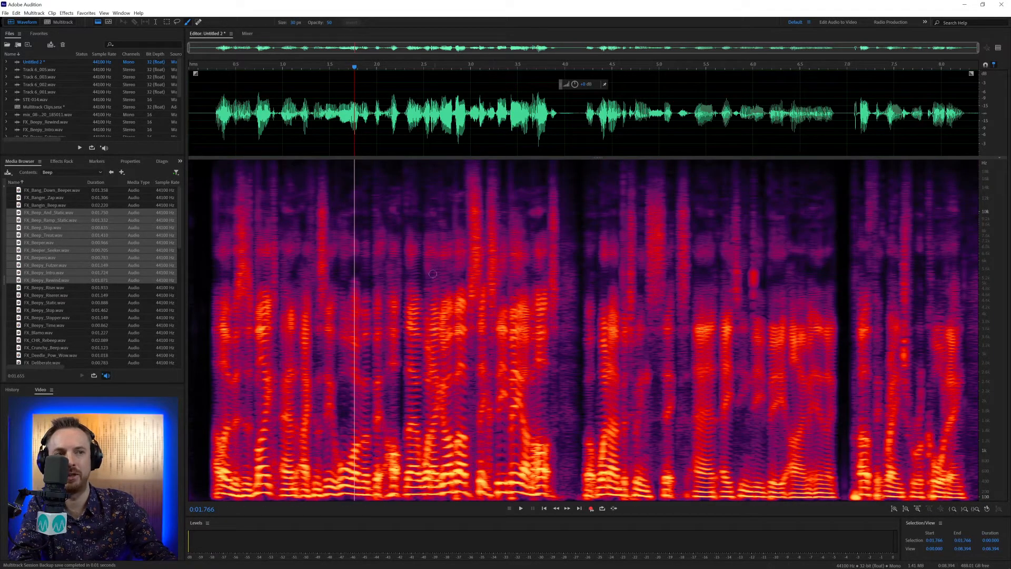
mouse_move(354, 322)
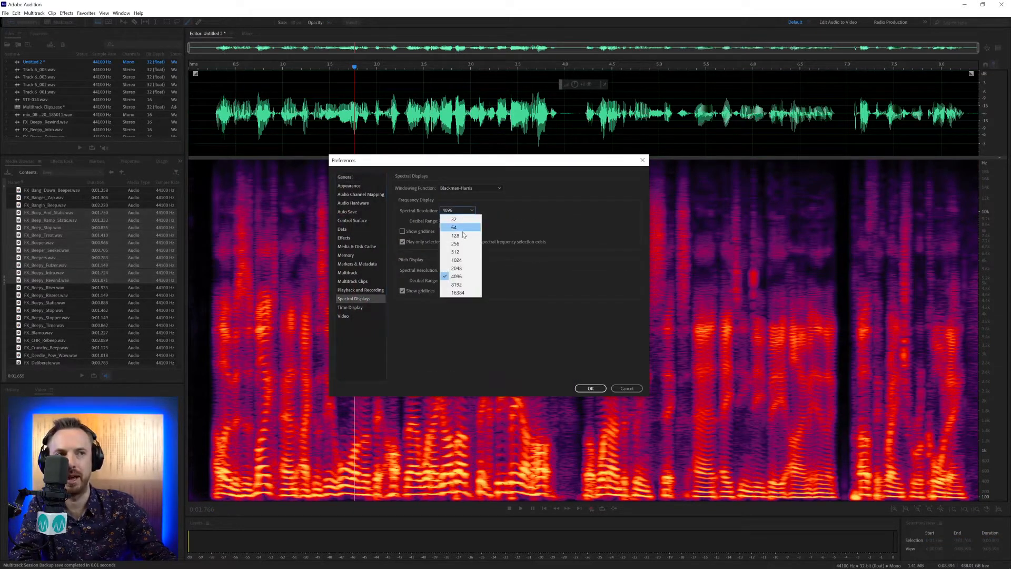
left_click(455, 251)
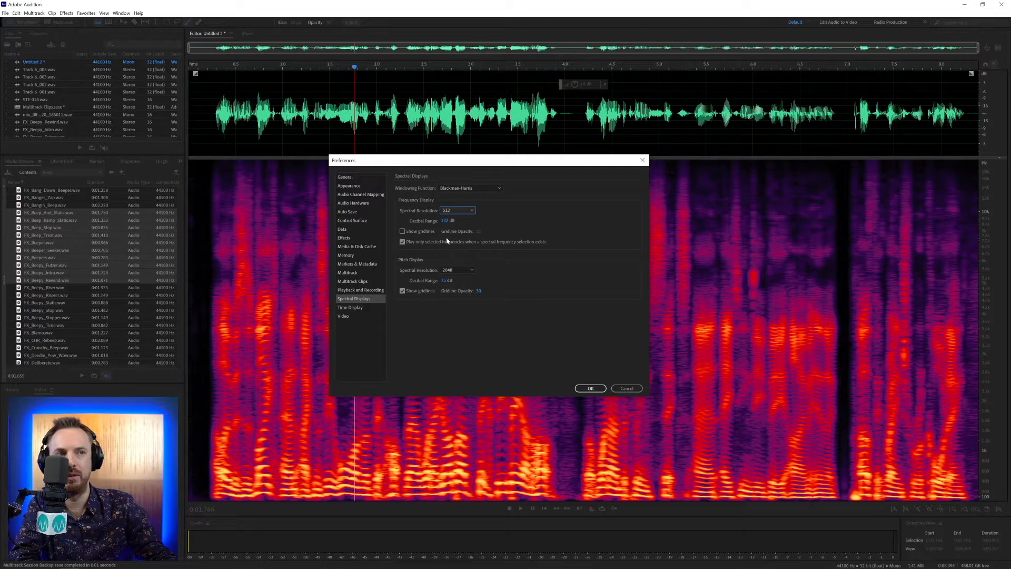
mouse_move(444, 220)
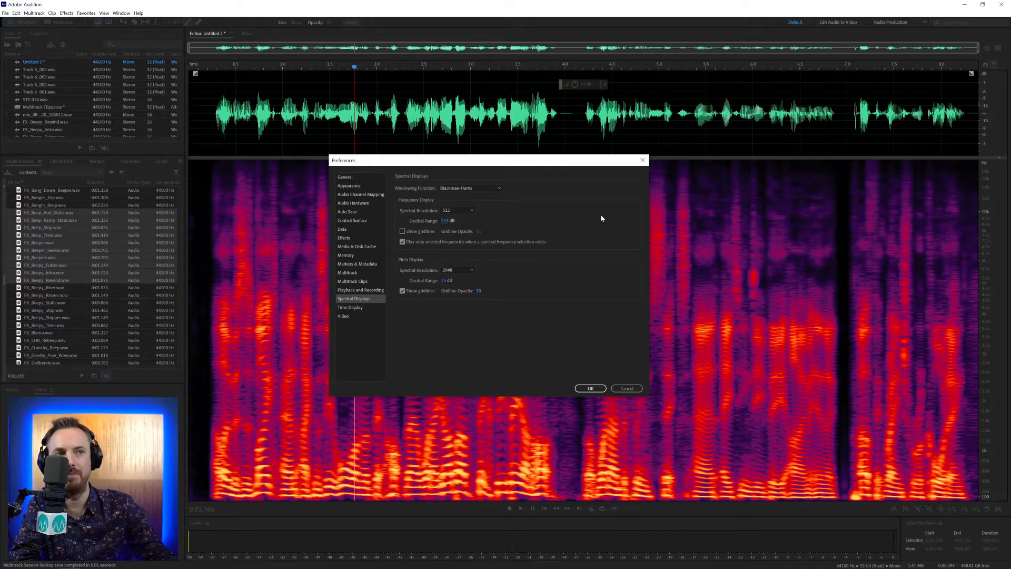
mouse_move(443, 239)
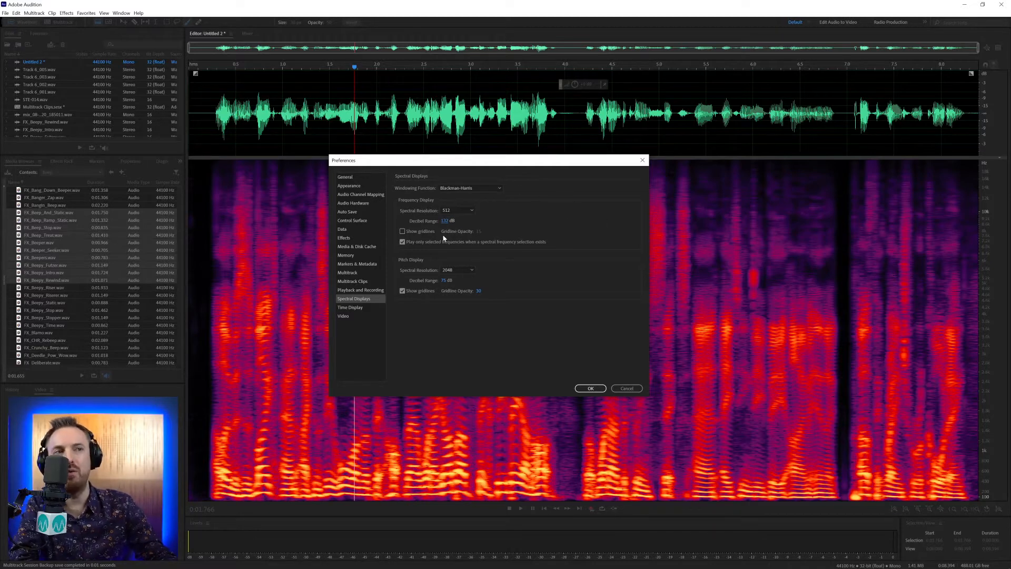
Show frequency gridlines over the spectrogram and play part of the voice recording.
left_click(402, 231)
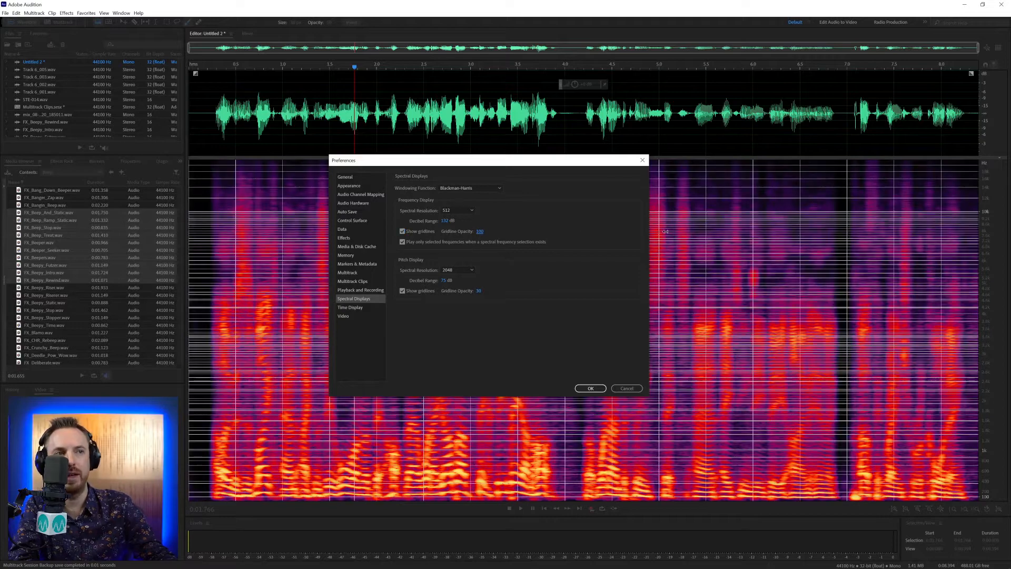
left_click(589, 389)
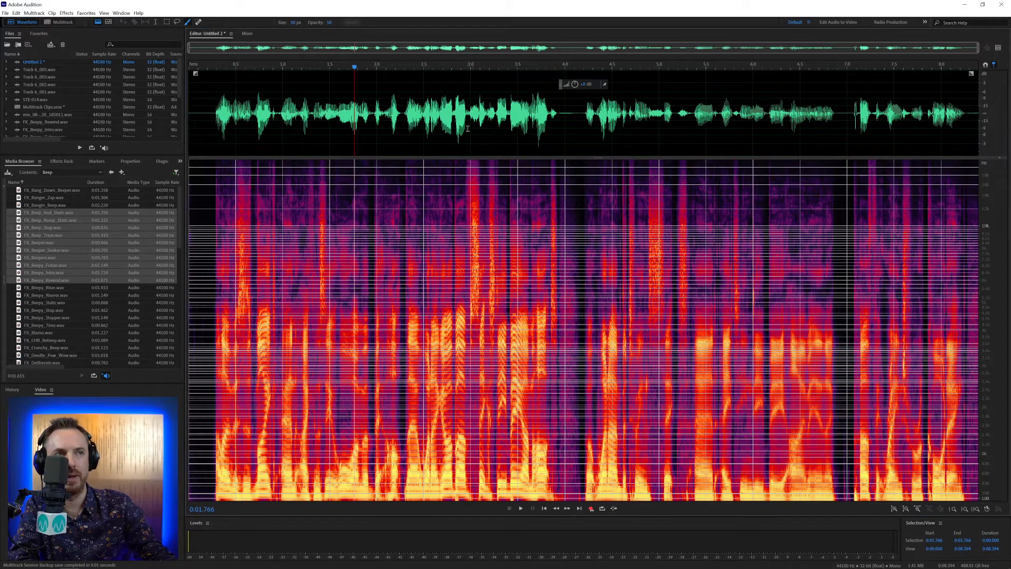
left_click(519, 507)
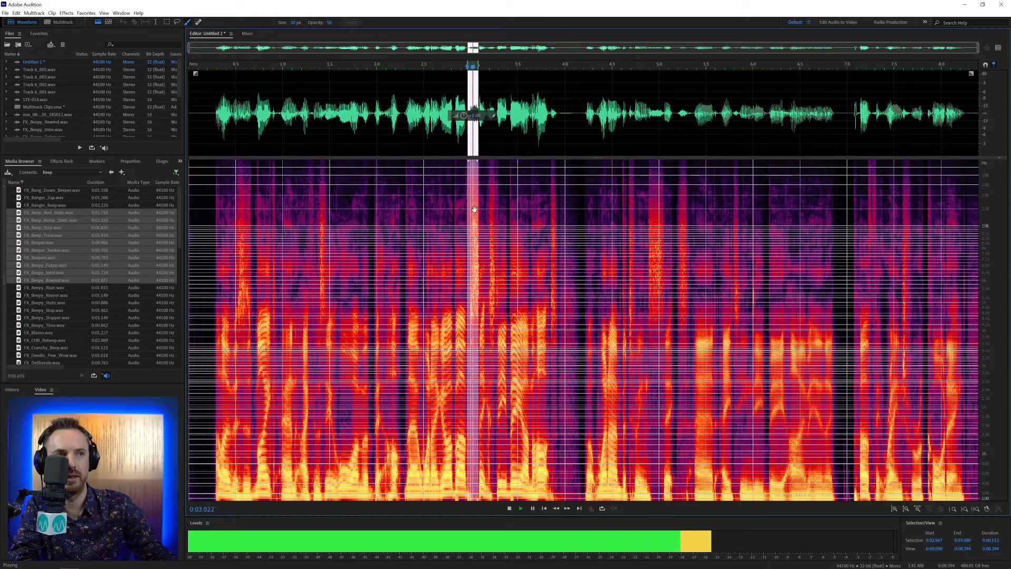
left_click(508, 507)
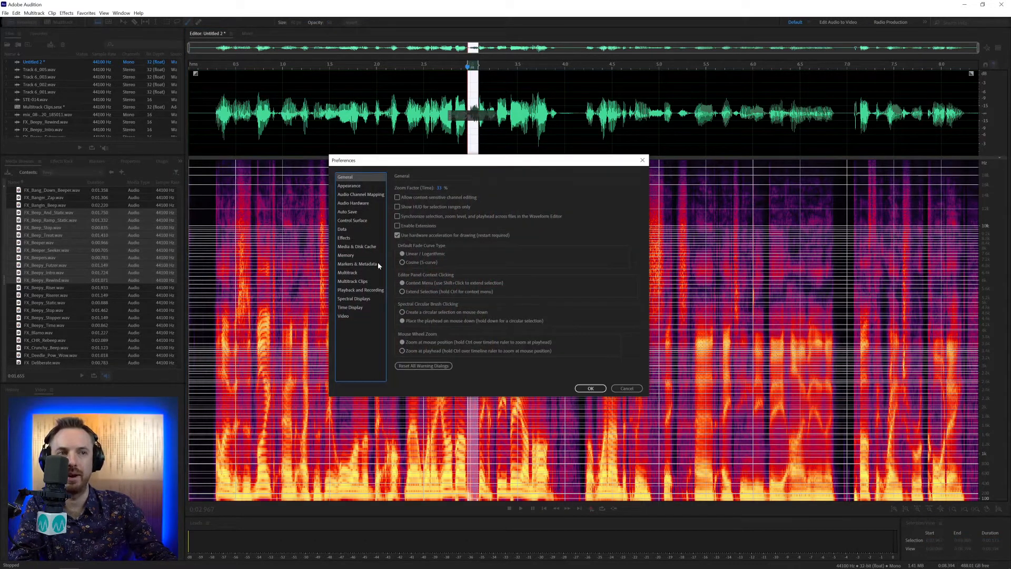
Review the gridline opacity value and turn the frequency gridlines off again.
left_click(353, 298)
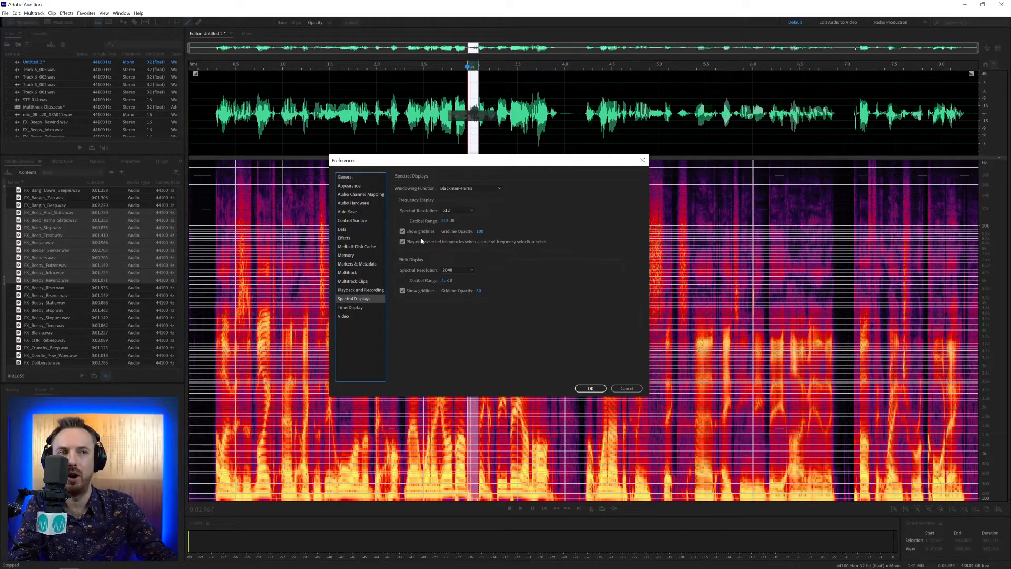
triple_click(484, 231)
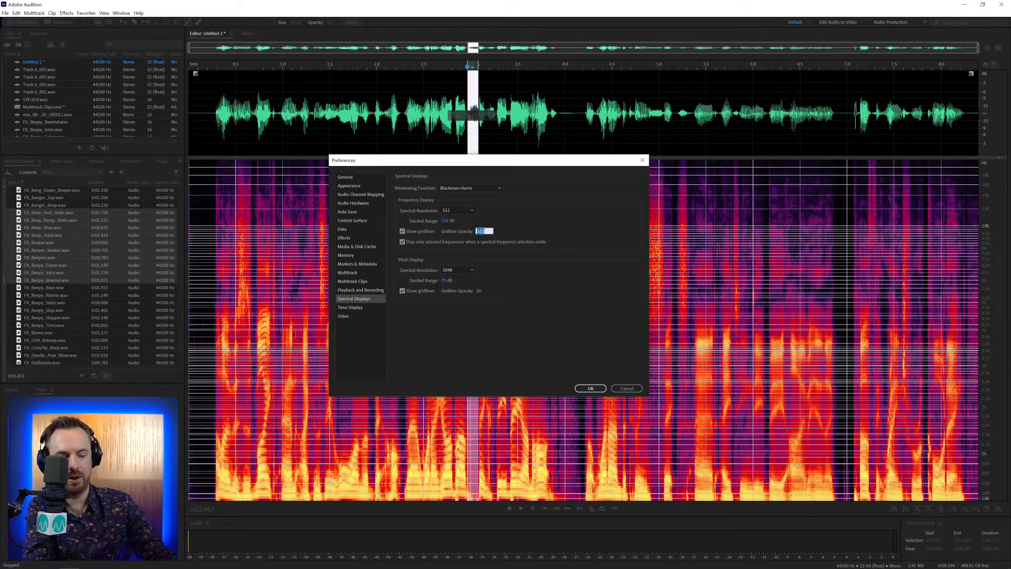
left_click(402, 231)
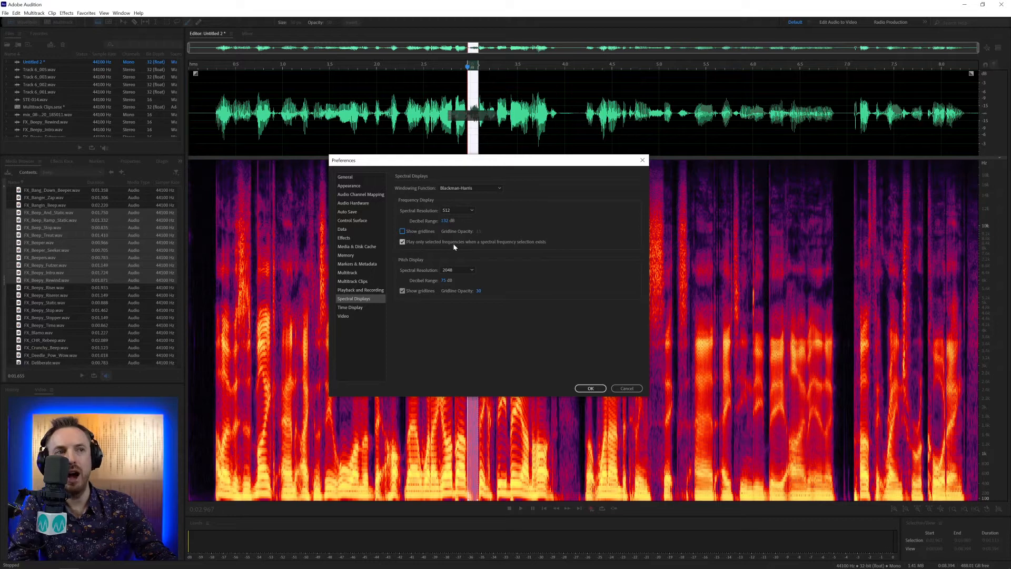
mouse_move(510, 246)
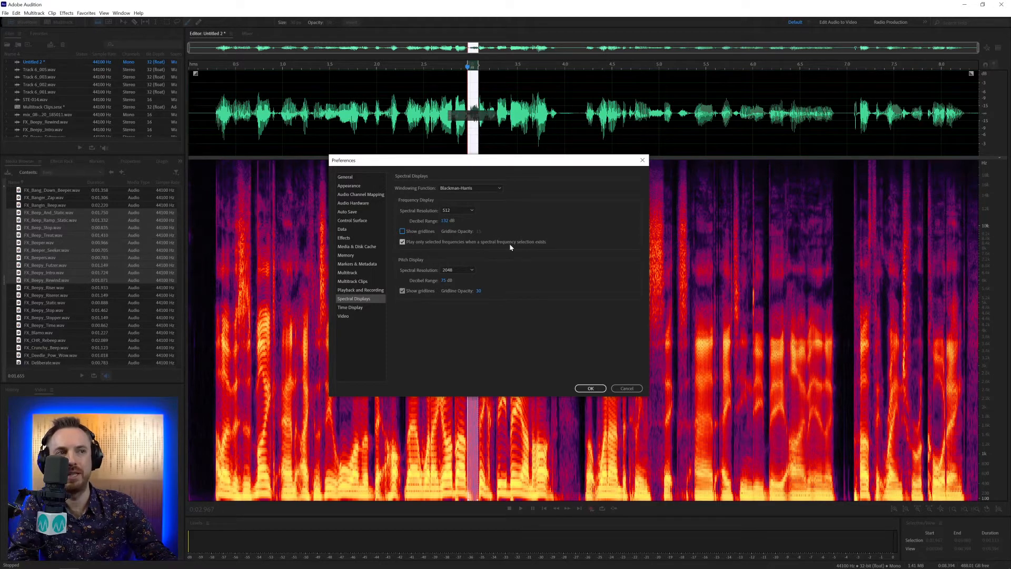
Close the spectral display preferences and switch the view to the spectral pitch display.
left_click(588, 388)
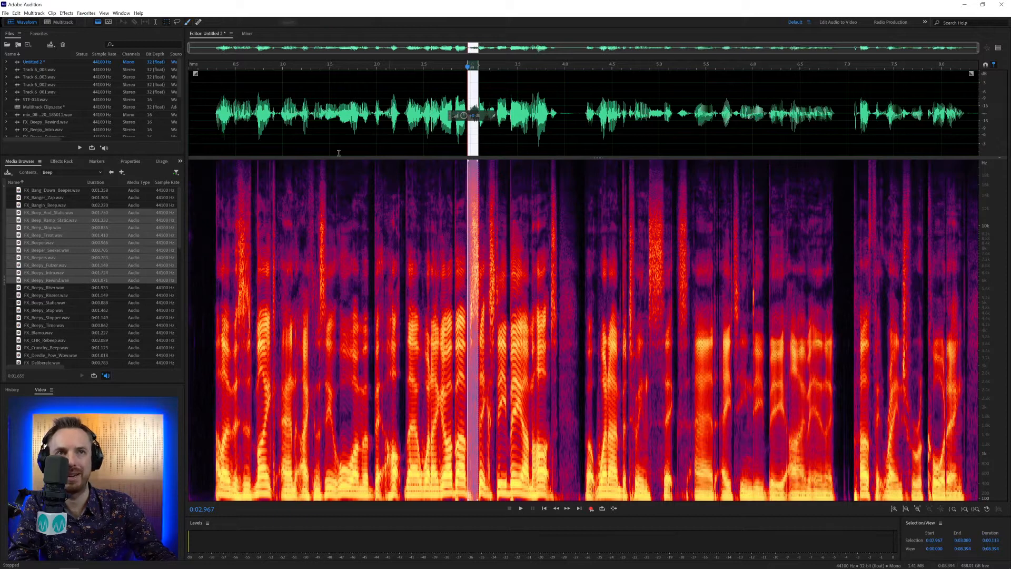
left_click(472, 277)
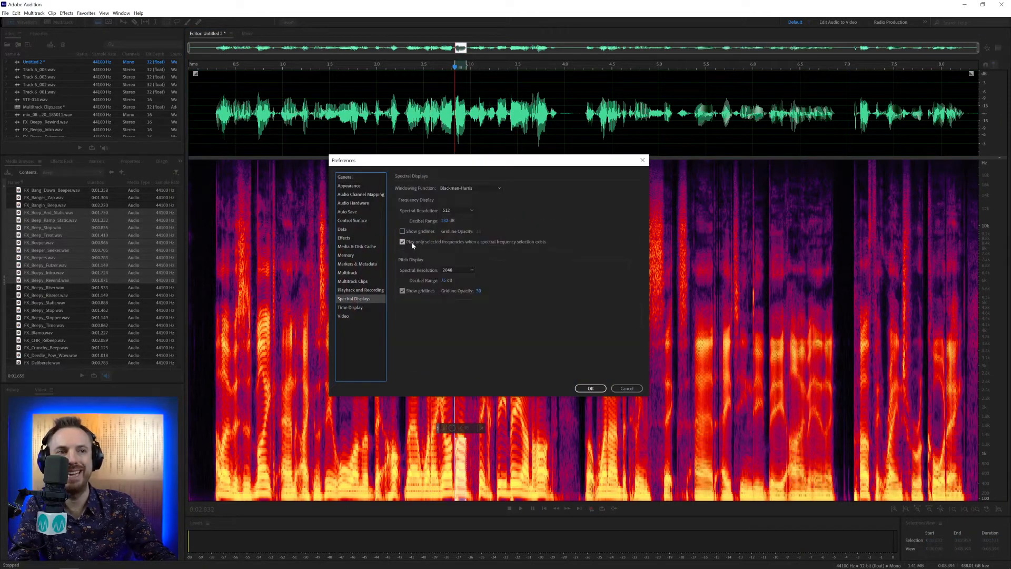
left_click(589, 388)
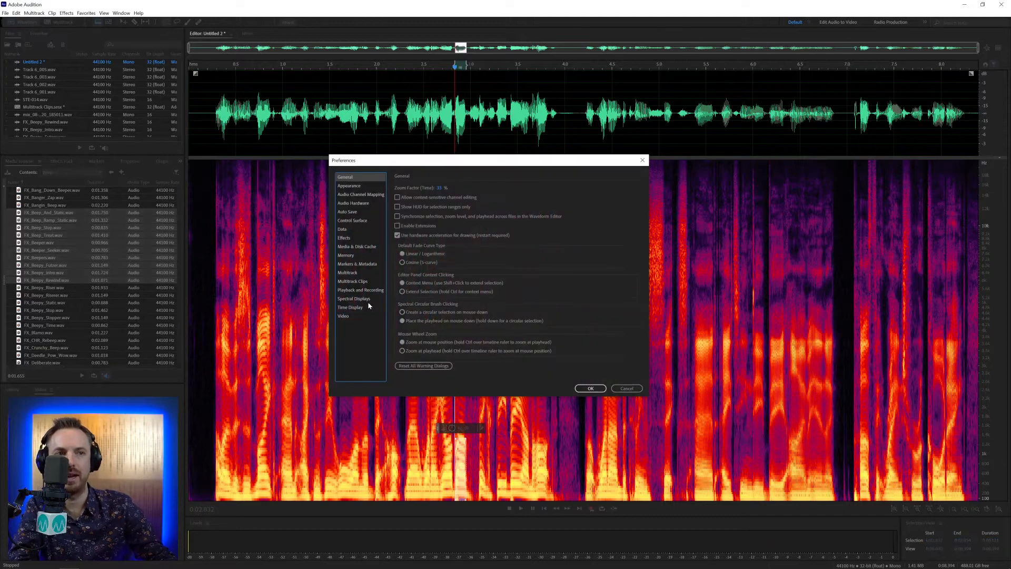
Review the Spectral Displays preferences twice and return to the pitch-display view.
left_click(353, 298)
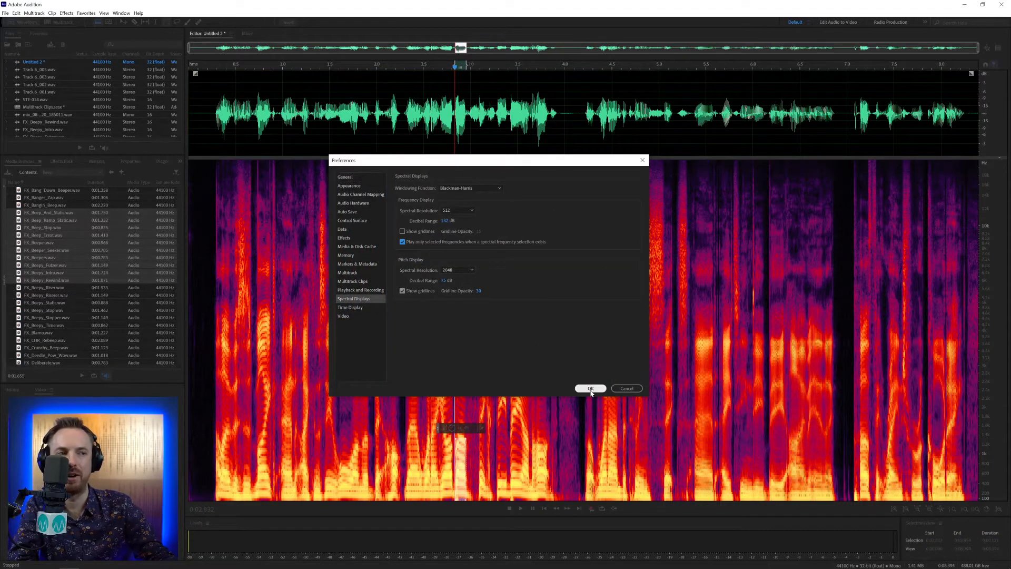
left_click(589, 389)
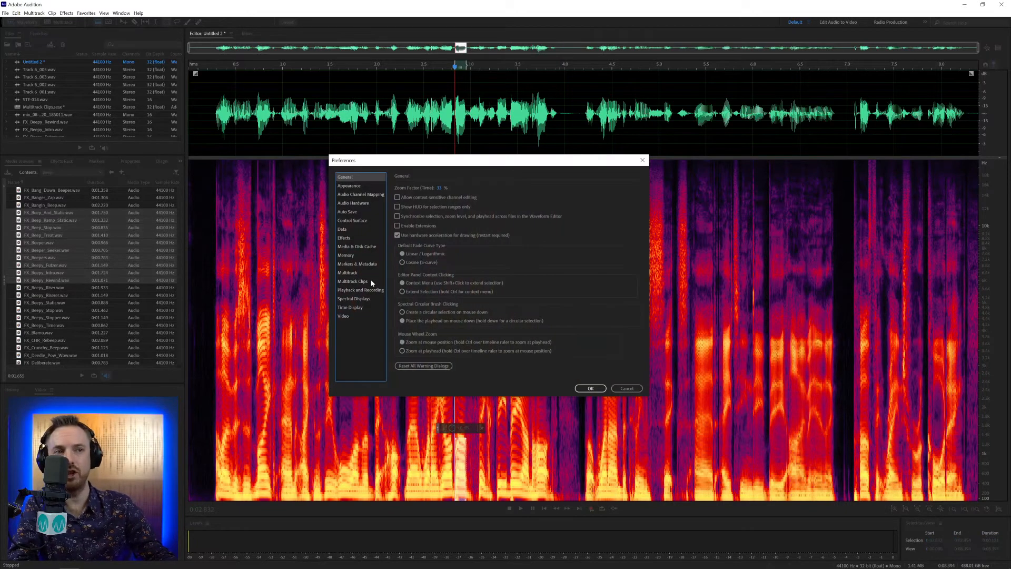
left_click(353, 298)
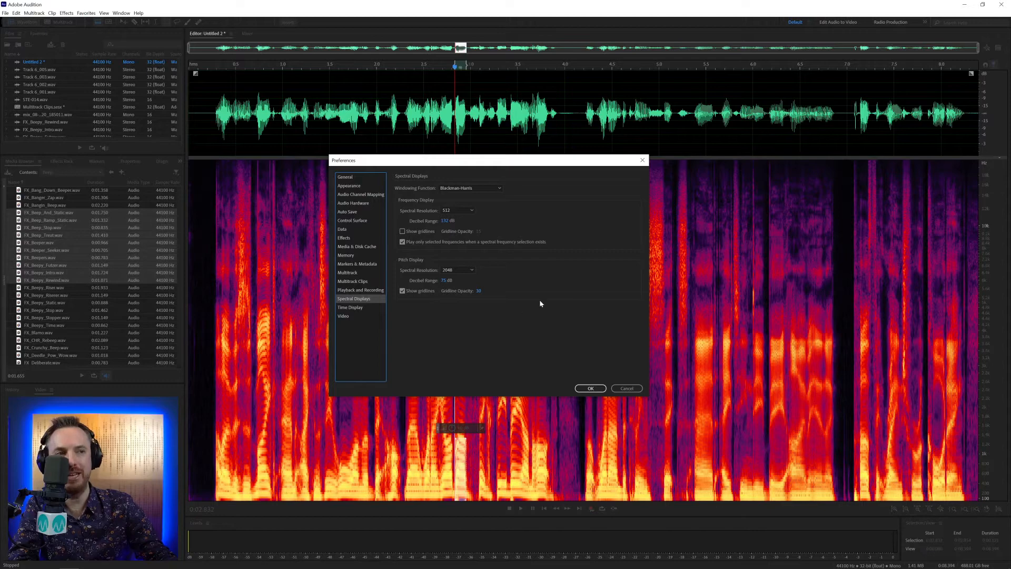
left_click(589, 389)
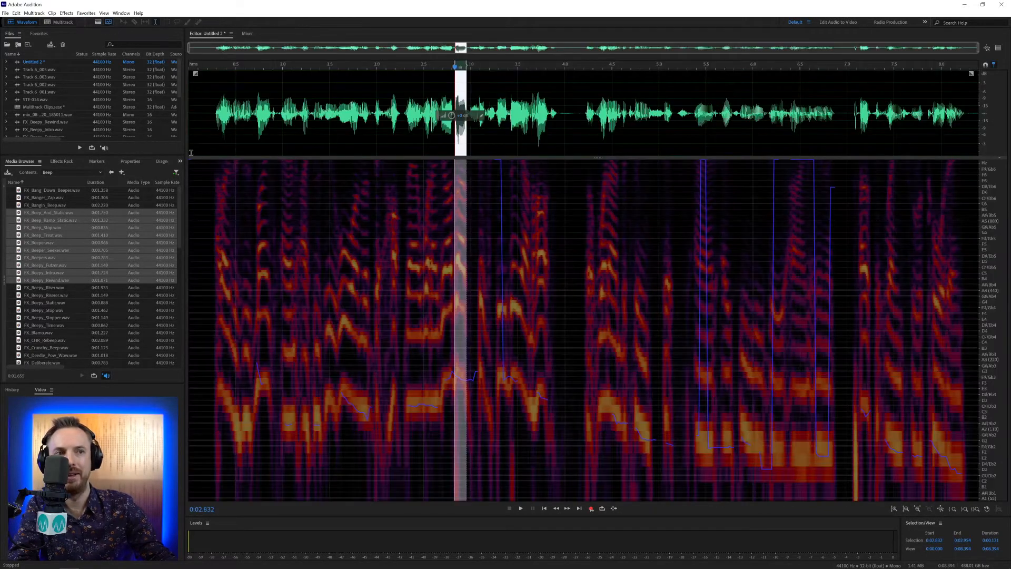
mouse_move(802, 423)
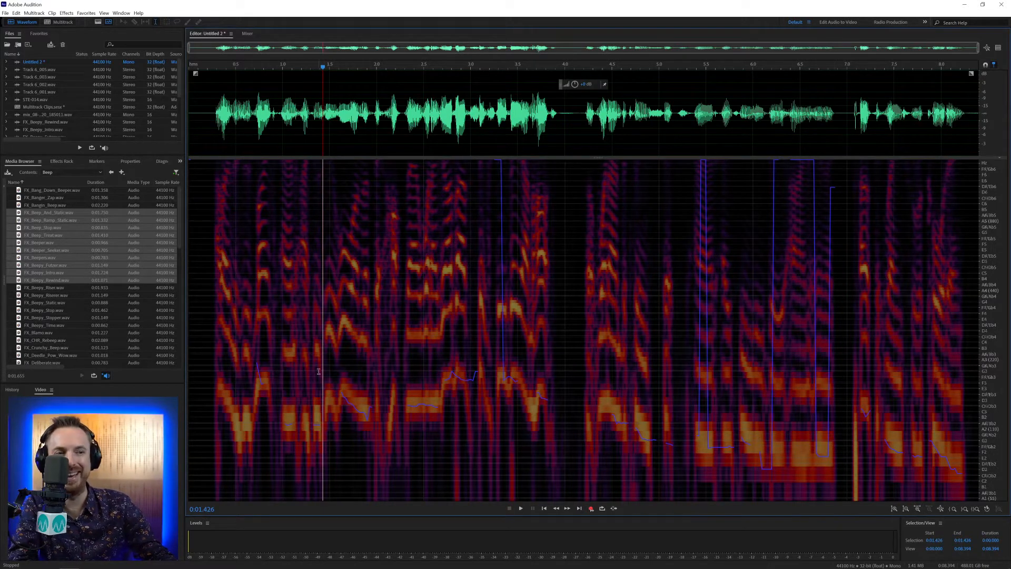
mouse_move(586, 346)
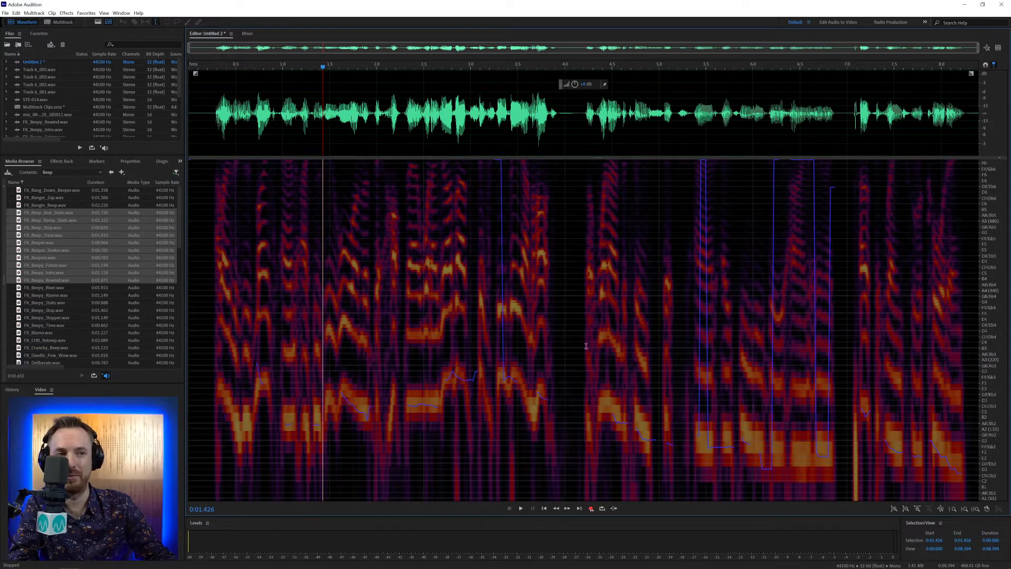
mouse_move(452, 415)
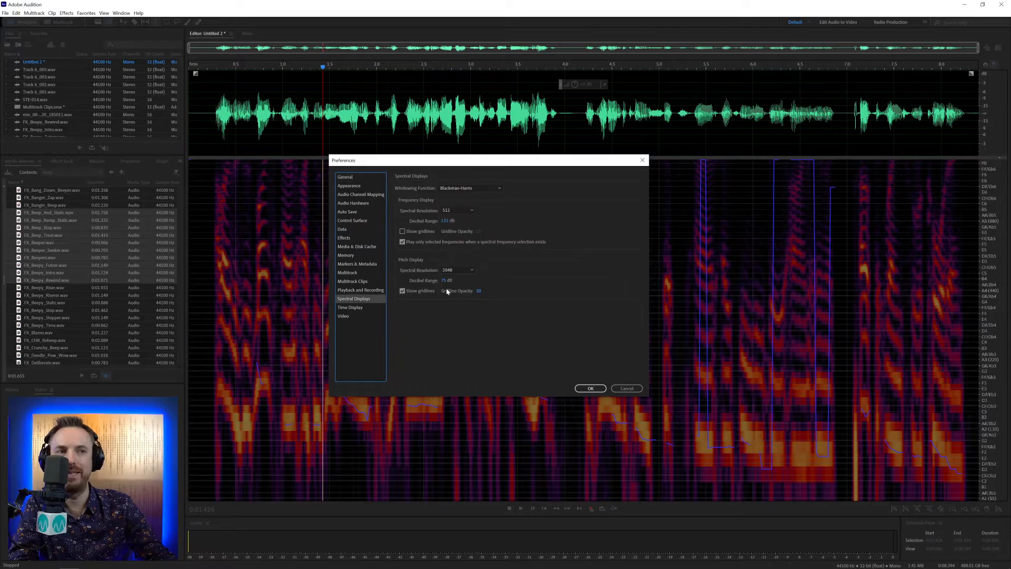
mouse_move(467, 280)
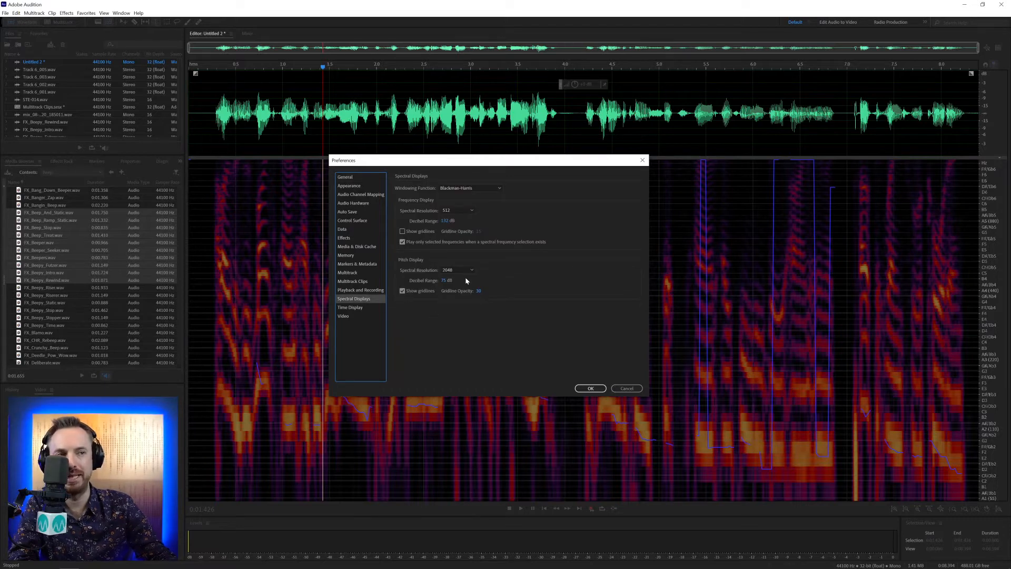
Try pitch display resolutions 32 and 128 on the voice recording.
left_click(456, 270)
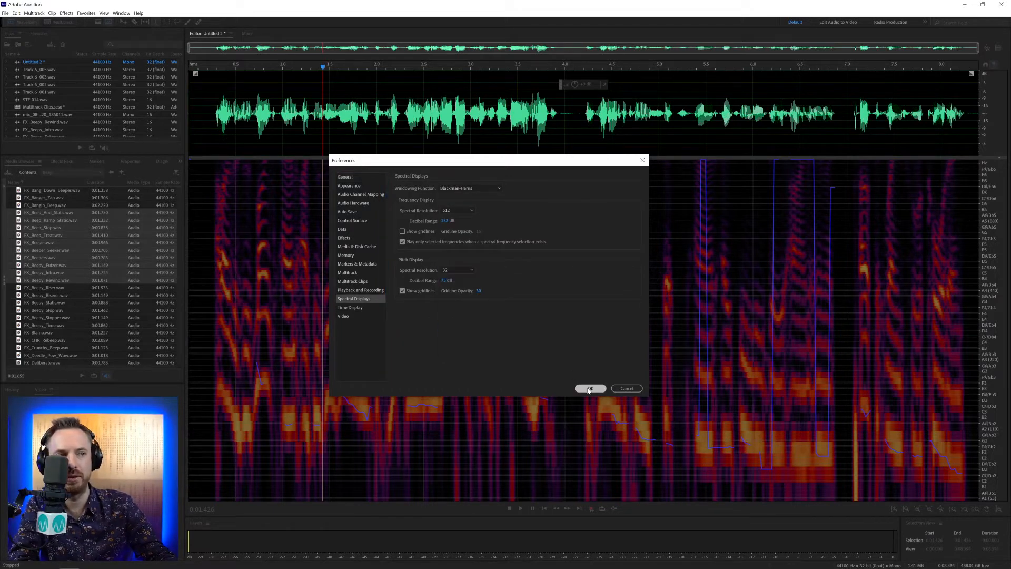
left_click(346, 177)
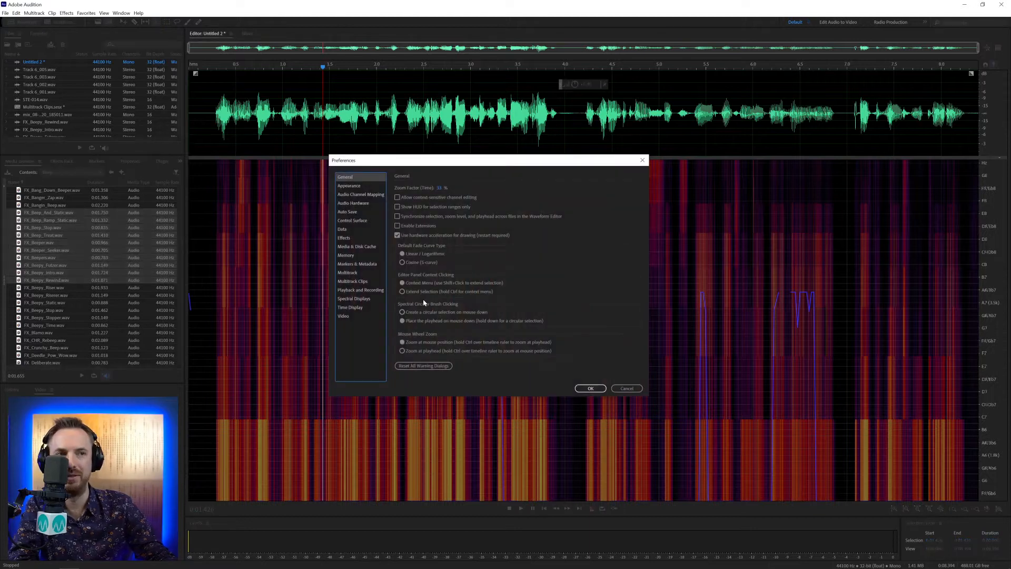
left_click(354, 298)
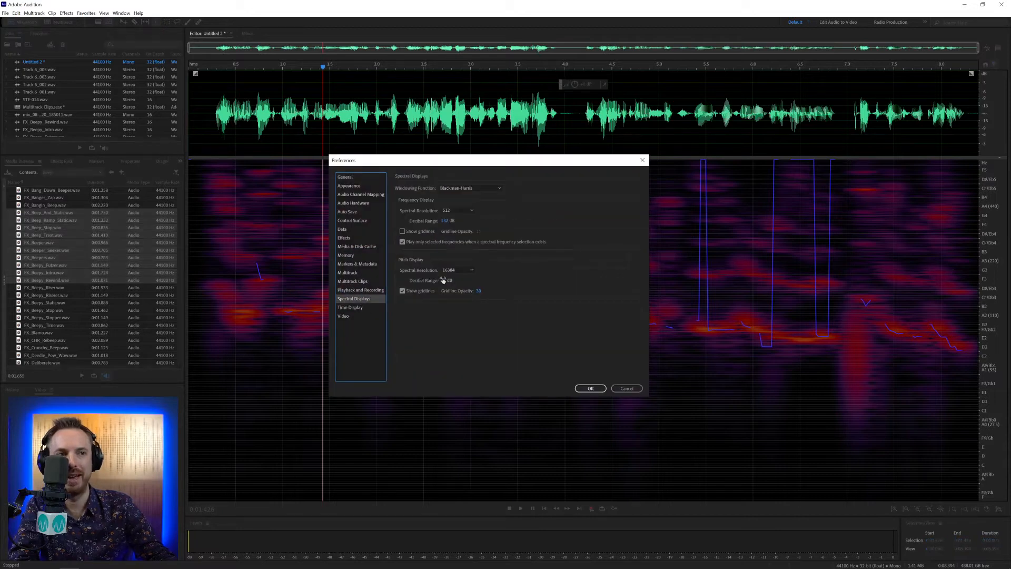
left_click(471, 269)
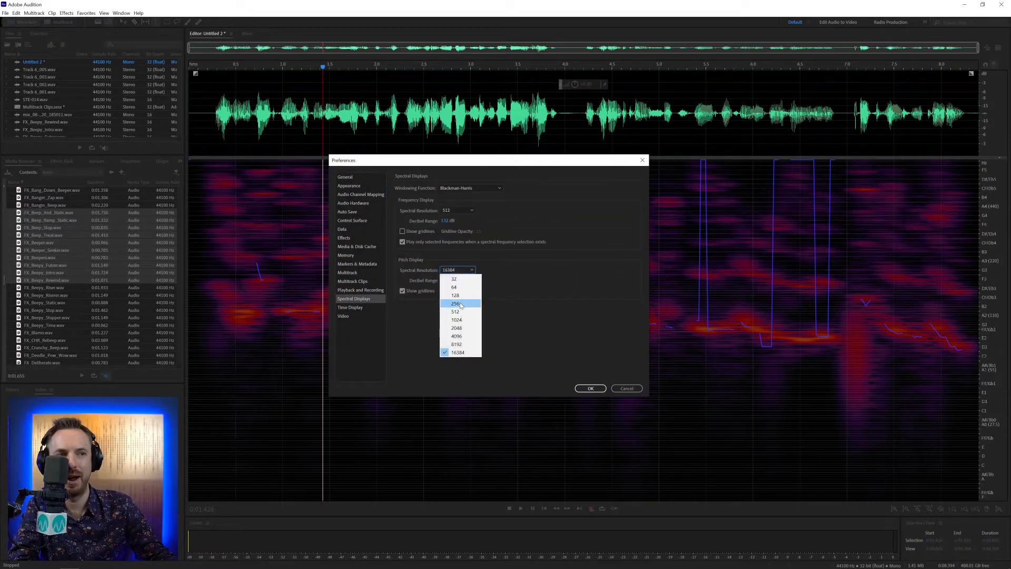
left_click(455, 295)
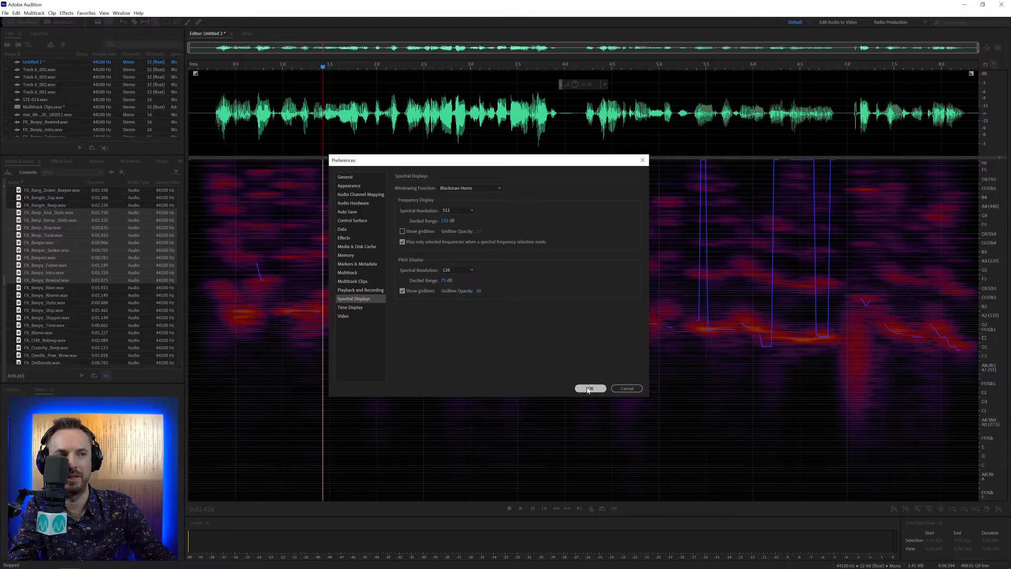
left_click(346, 177)
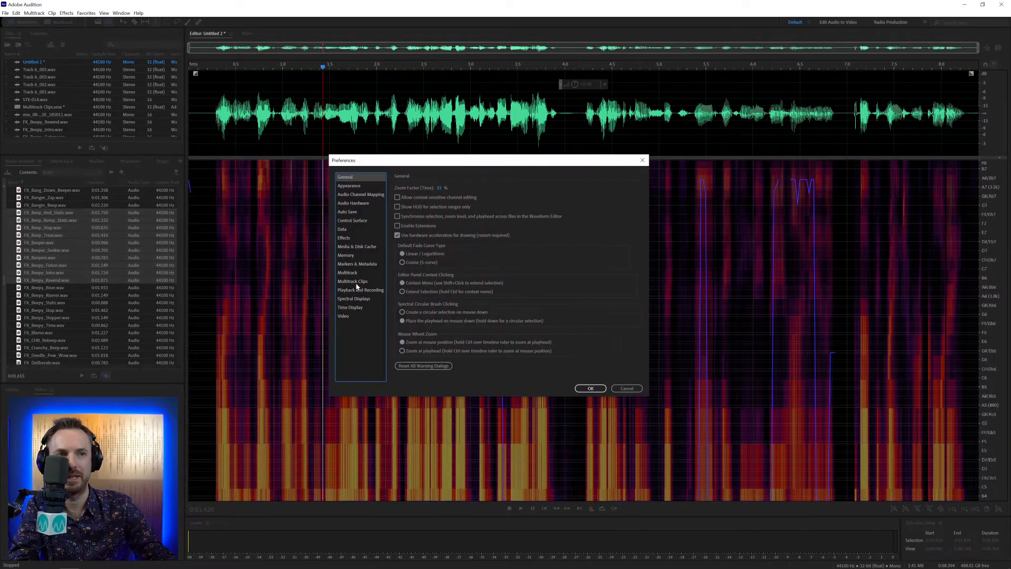
Try pitch resolution 1024, then keep the pitch display resolution at 2048.
left_click(354, 298)
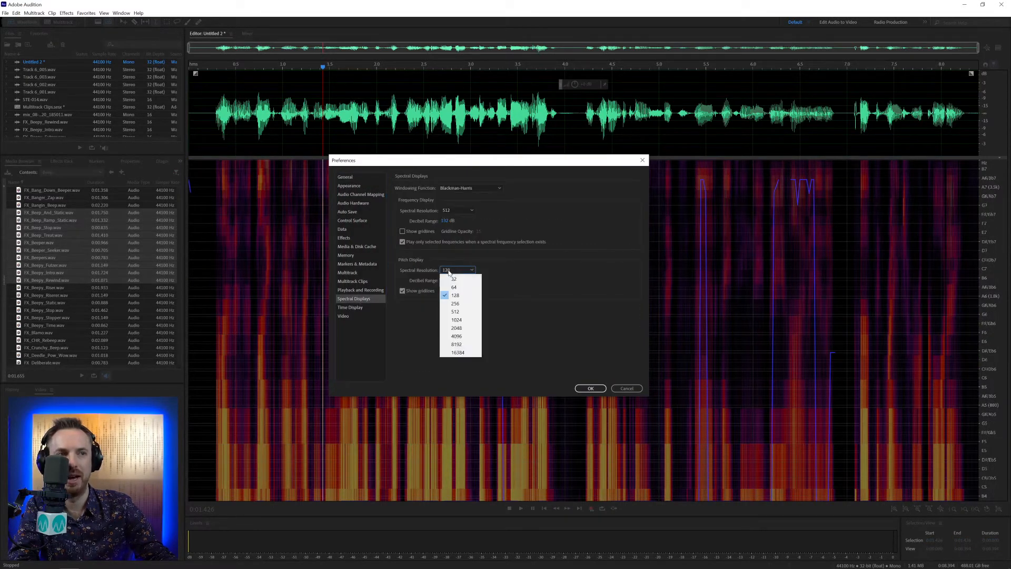
left_click(456, 320)
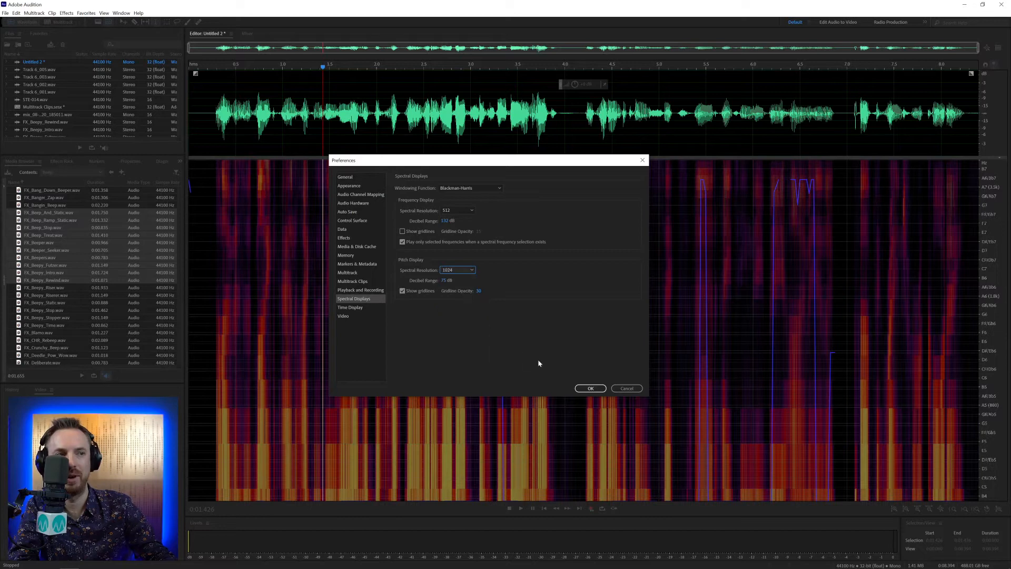
left_click(590, 389)
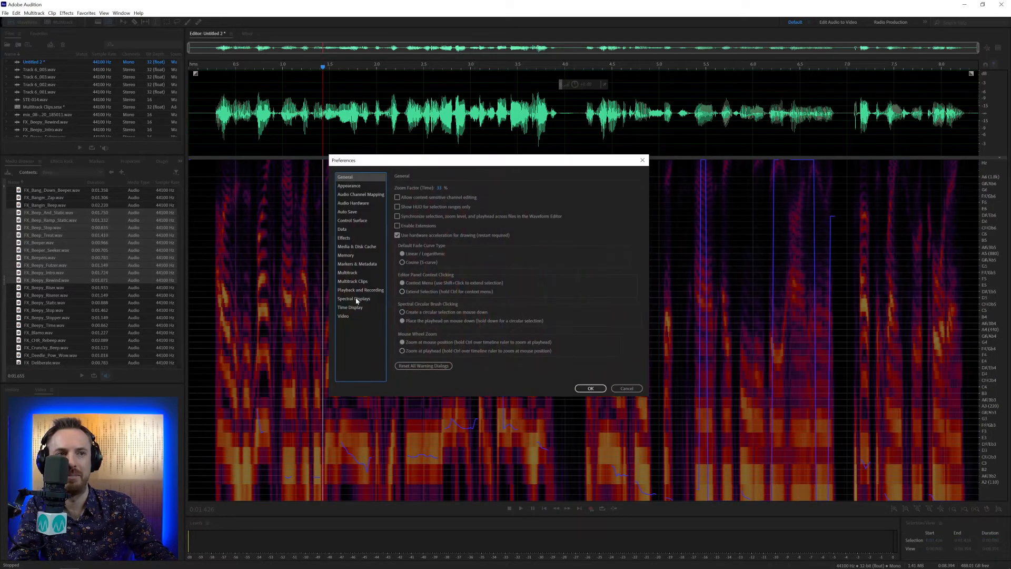
left_click(354, 298)
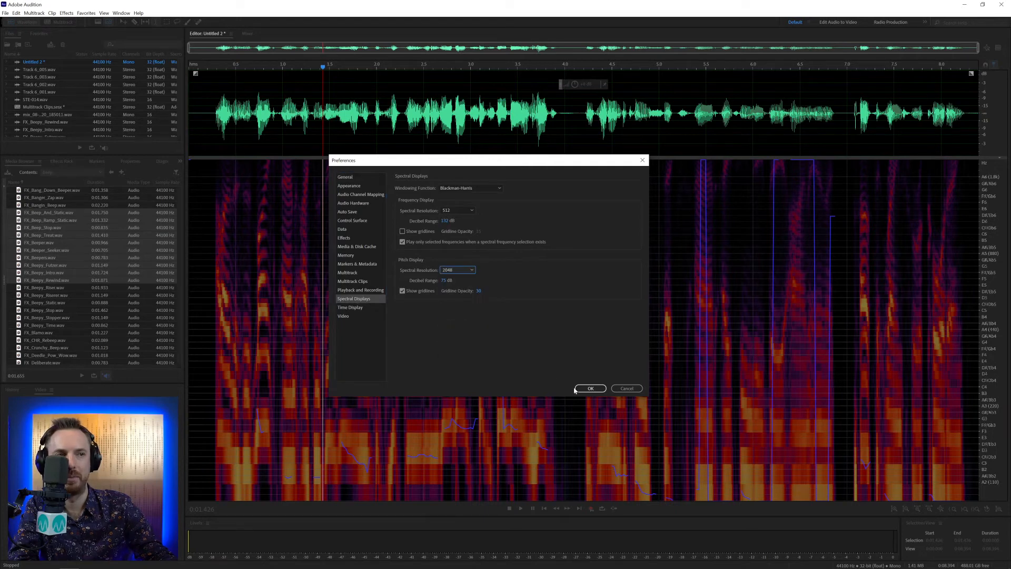
left_click(590, 387)
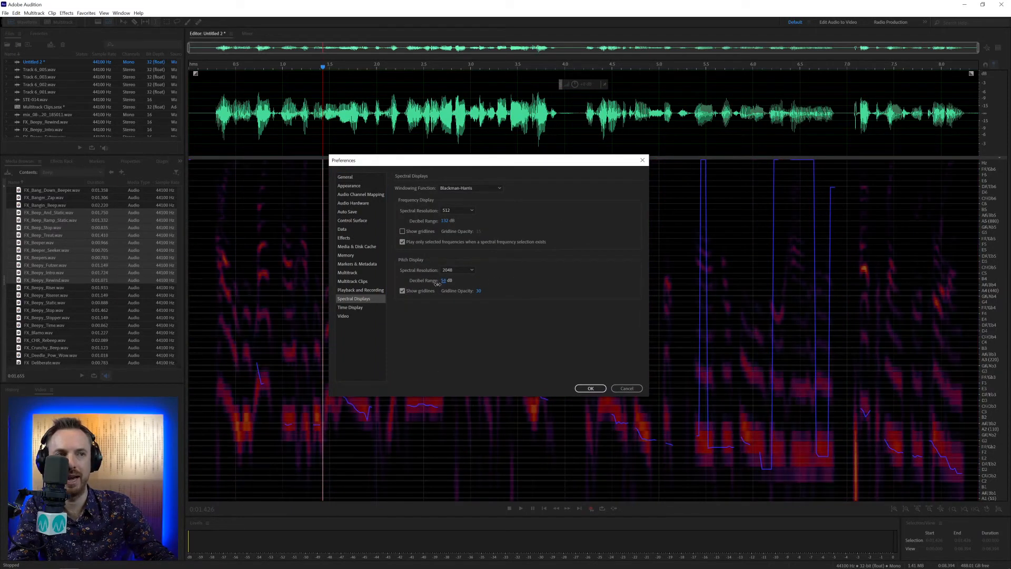
Try pitch decibel range and gridline opacity 100, restore the originals and close preferences.
left_click(589, 388)
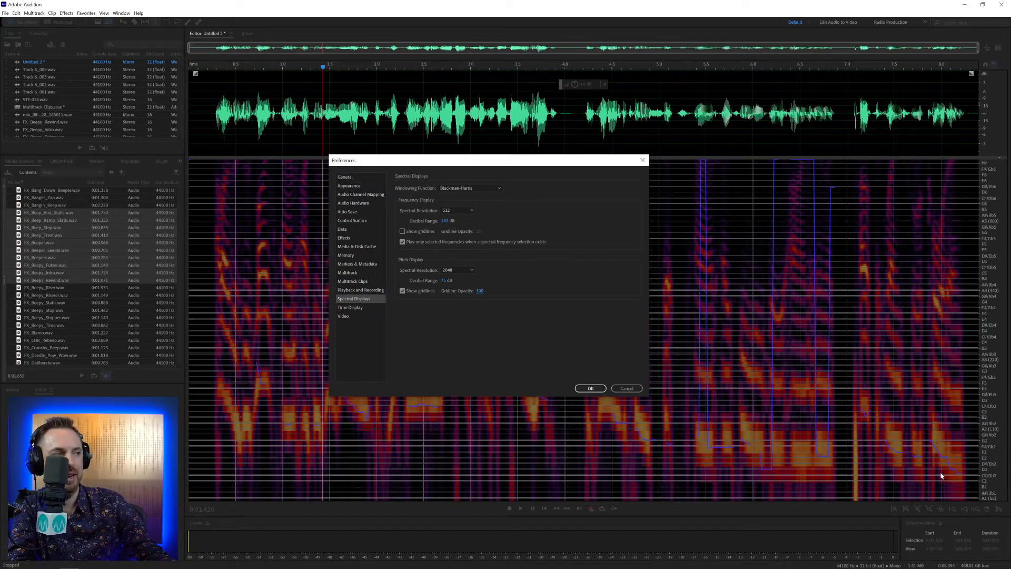
mouse_move(992, 375)
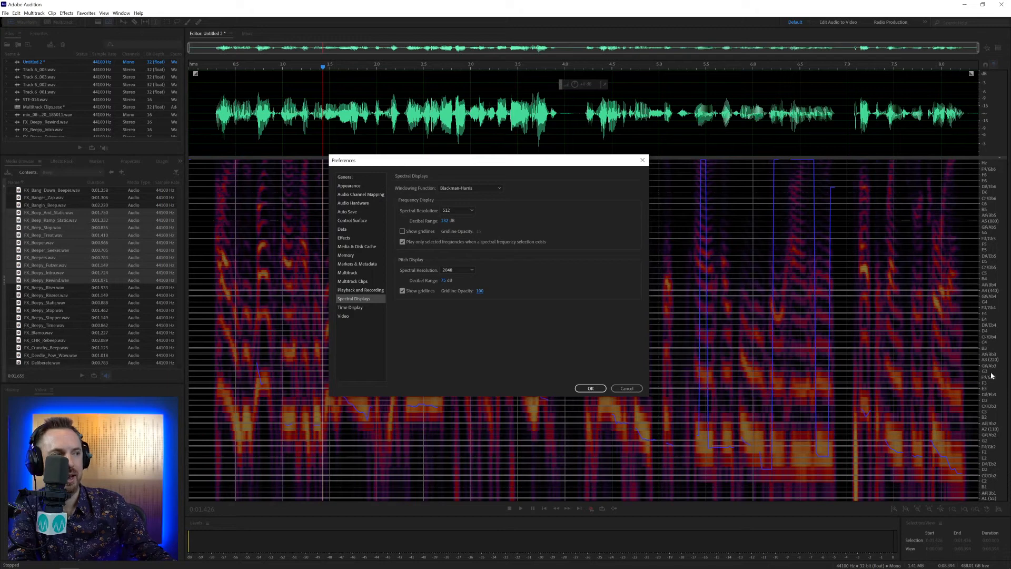
mouse_move(990, 368)
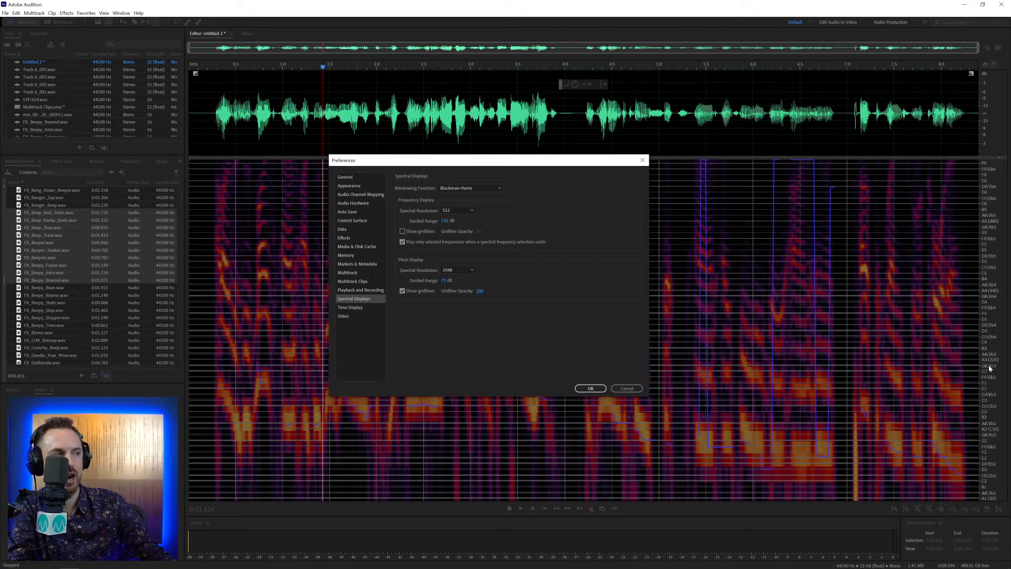
mouse_move(862, 357)
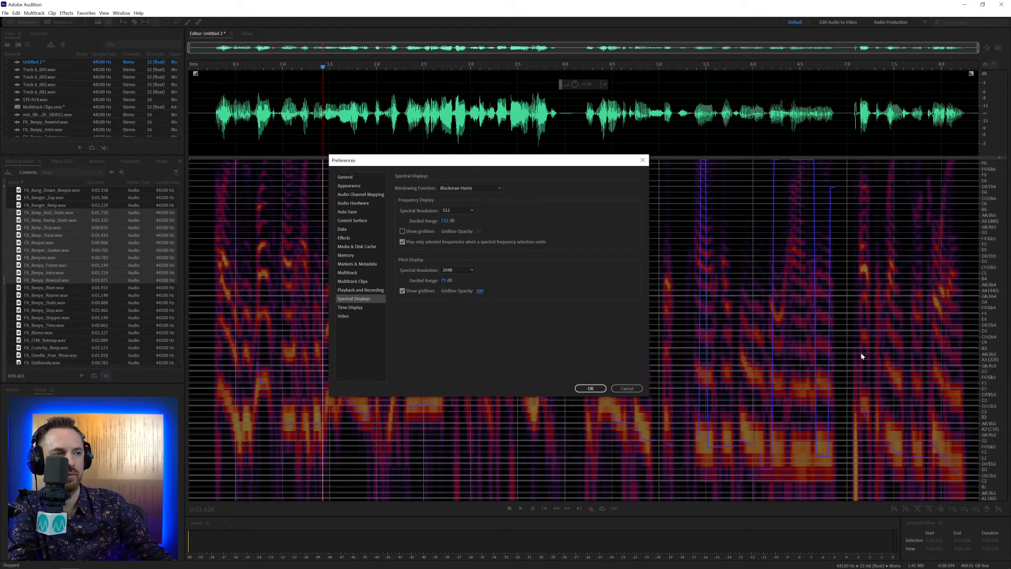
mouse_move(467, 297)
type("30")
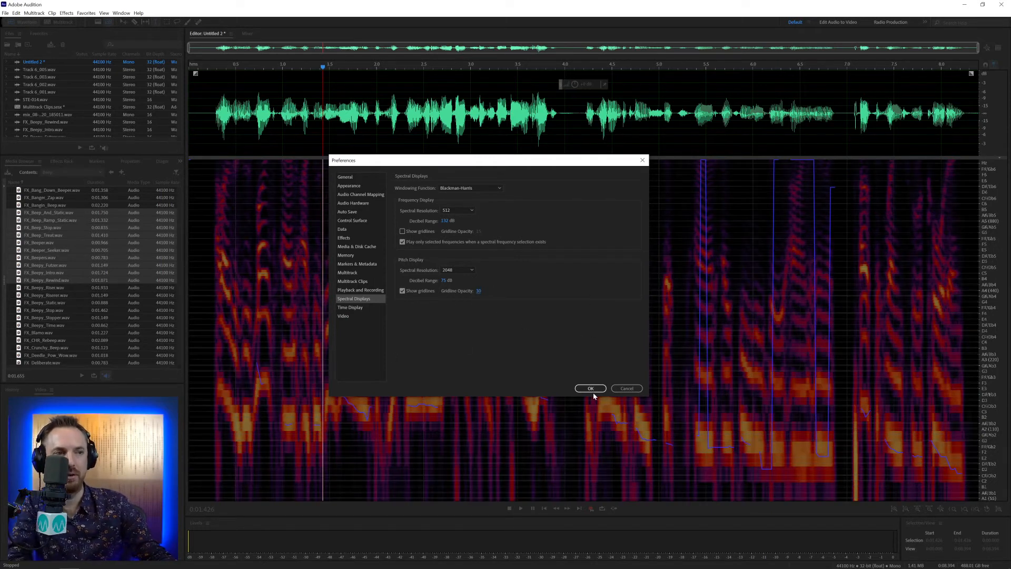
left_click(589, 387)
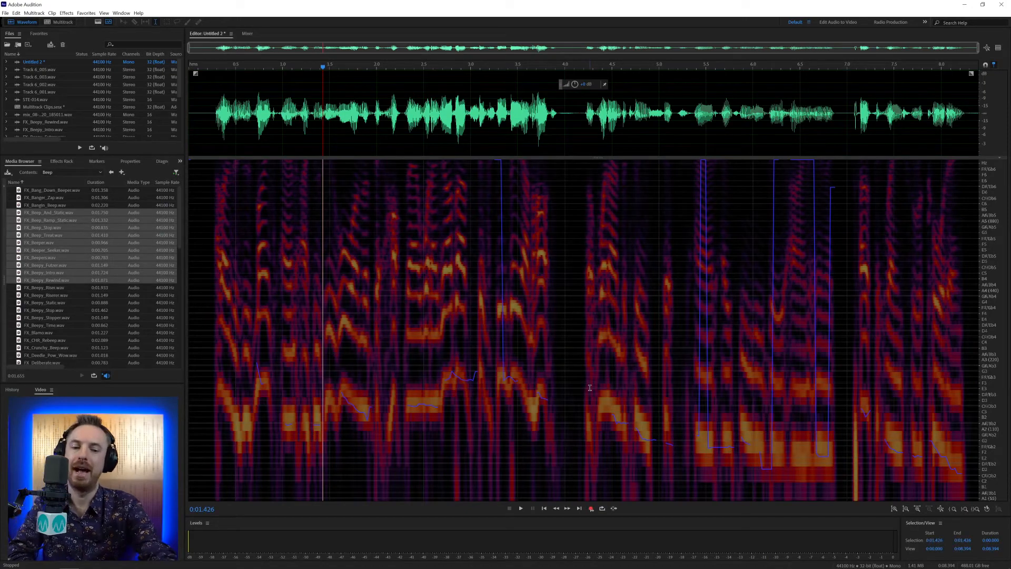